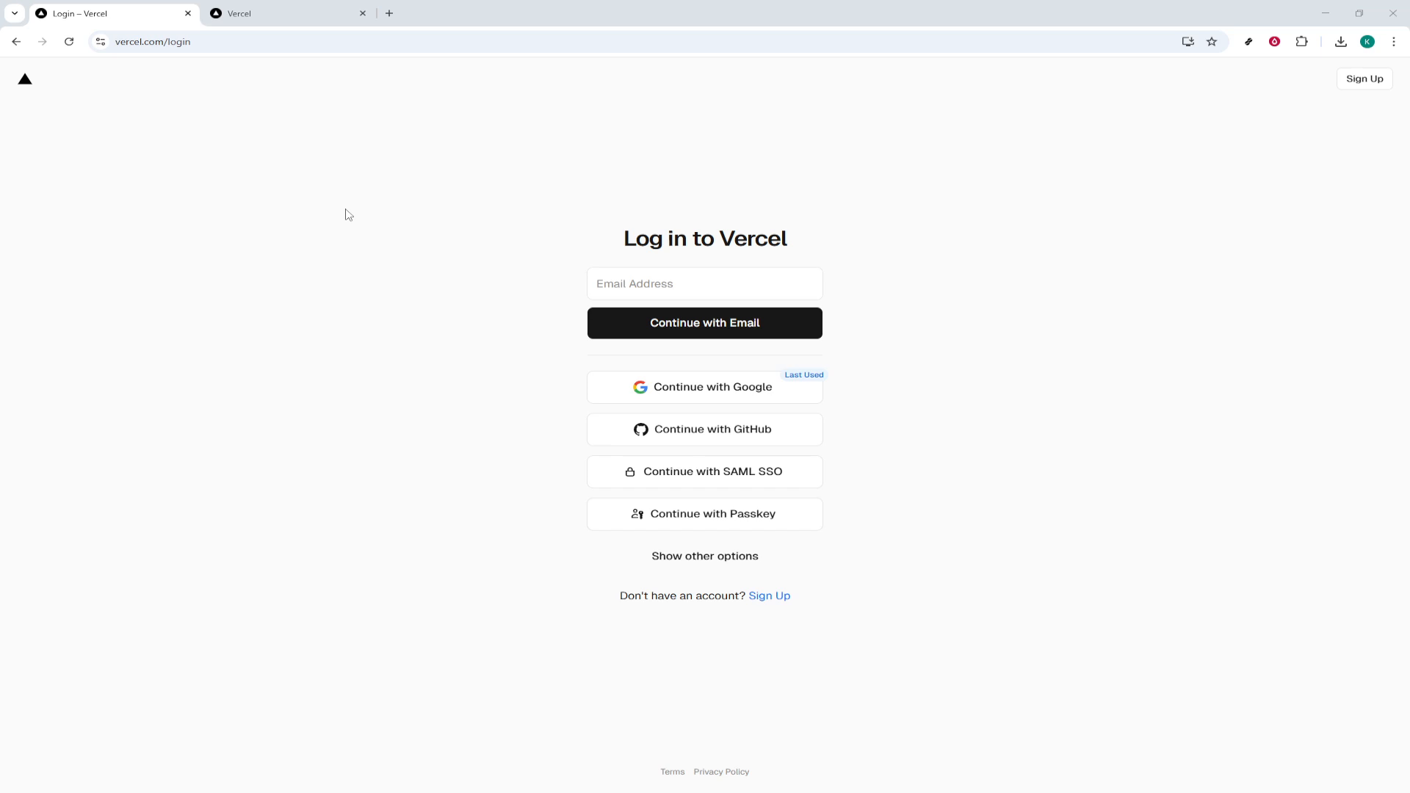
mouse_move(344, 215)
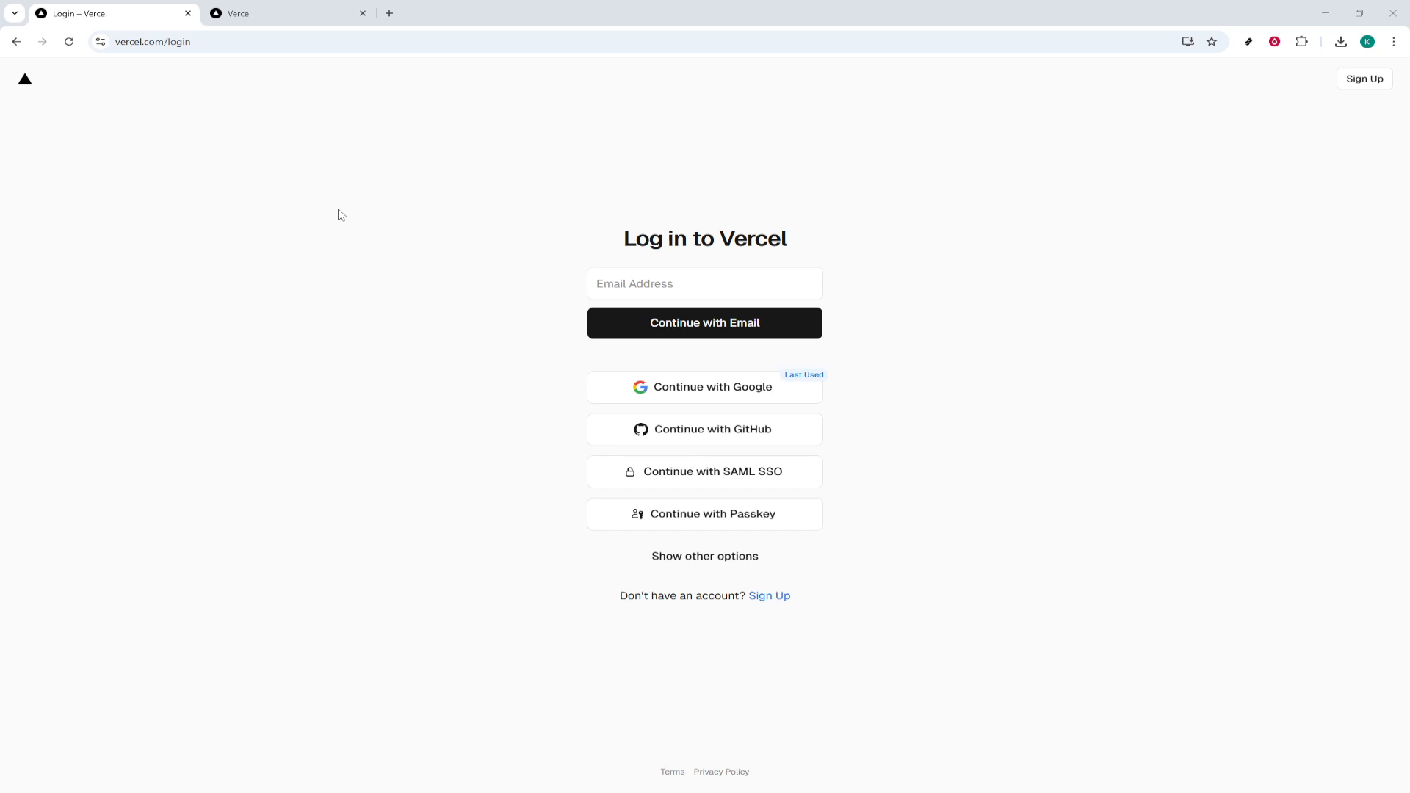
mouse_move(680, 188)
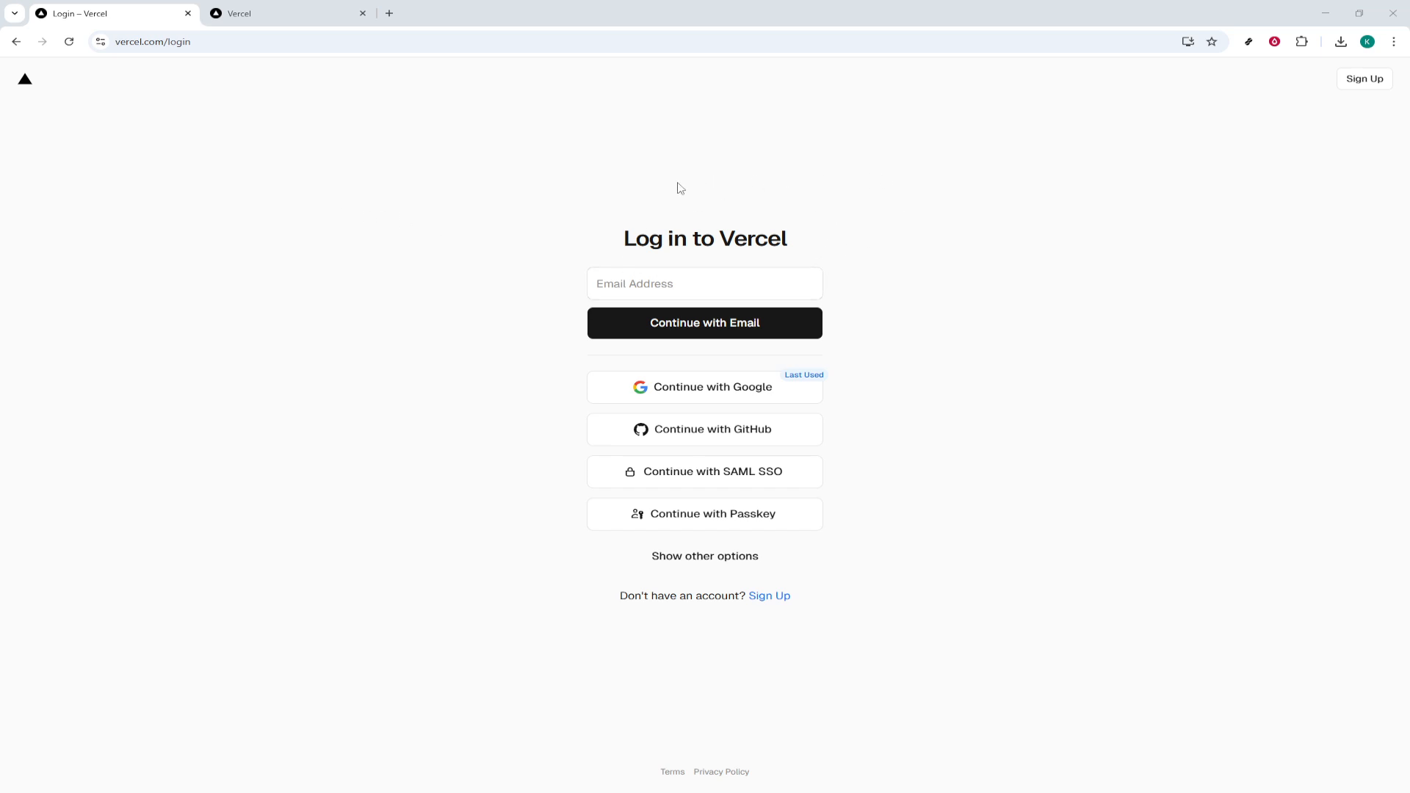
mouse_move(583, 168)
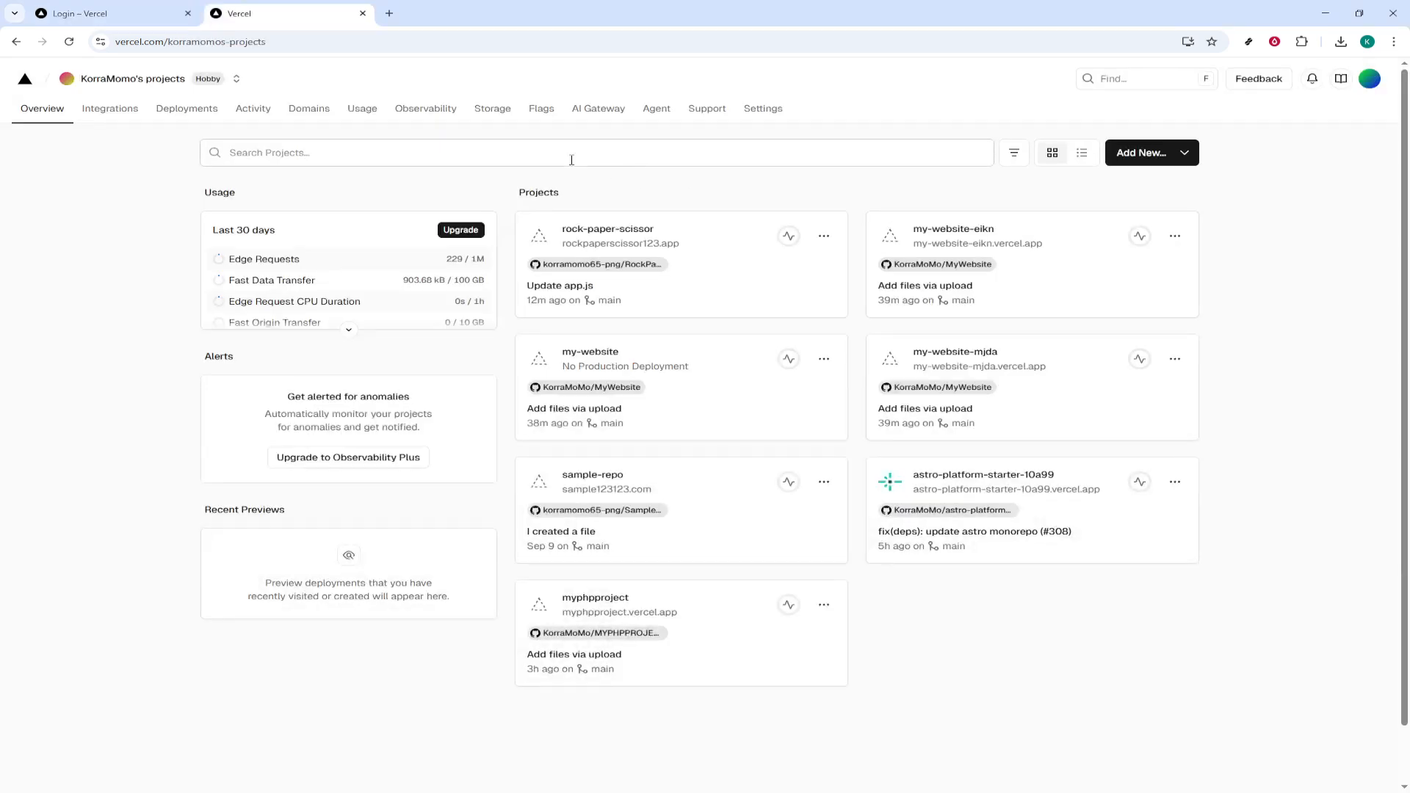
mouse_move(187, 107)
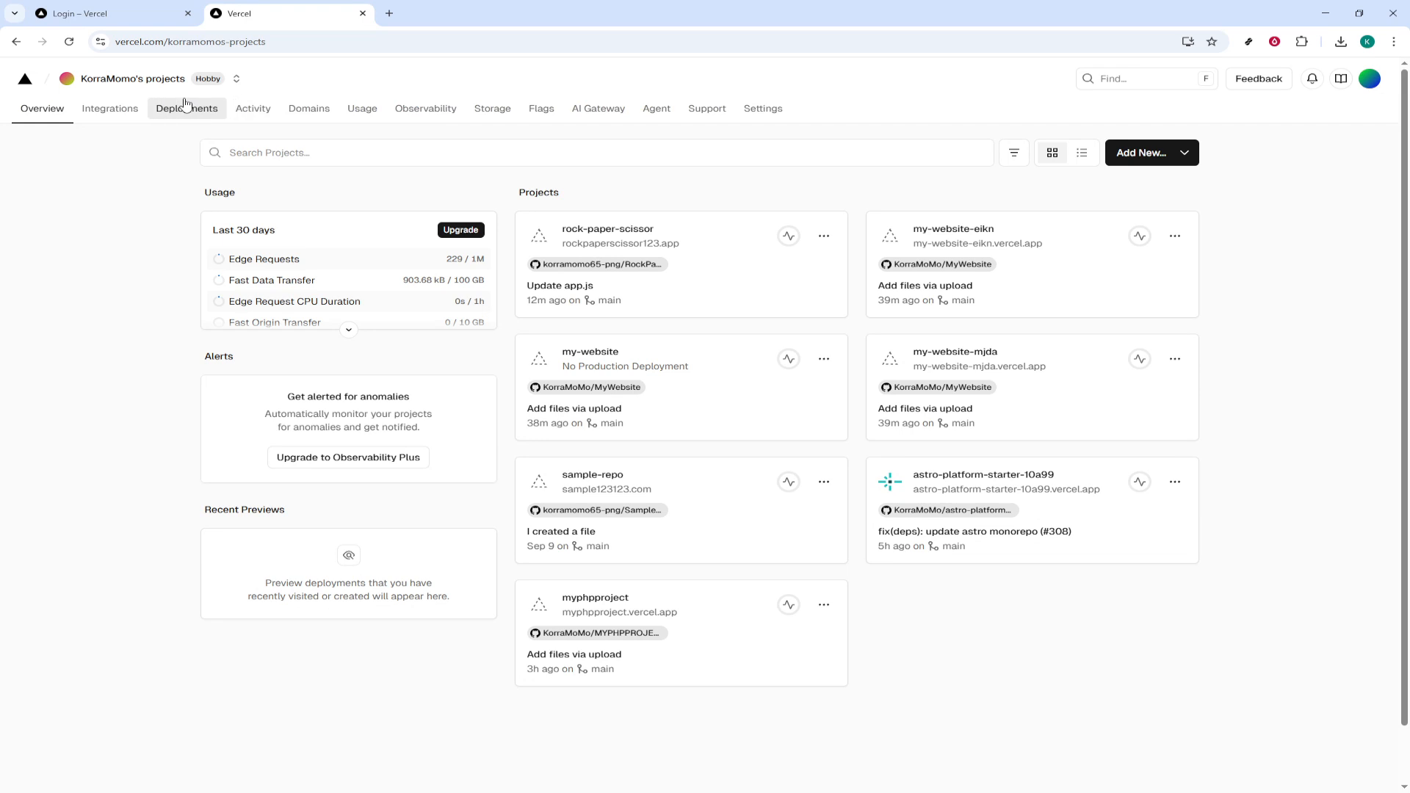
- Show the team's full Deployments list and scroll through the rock-paper-scissor entries
left_click(186, 107)
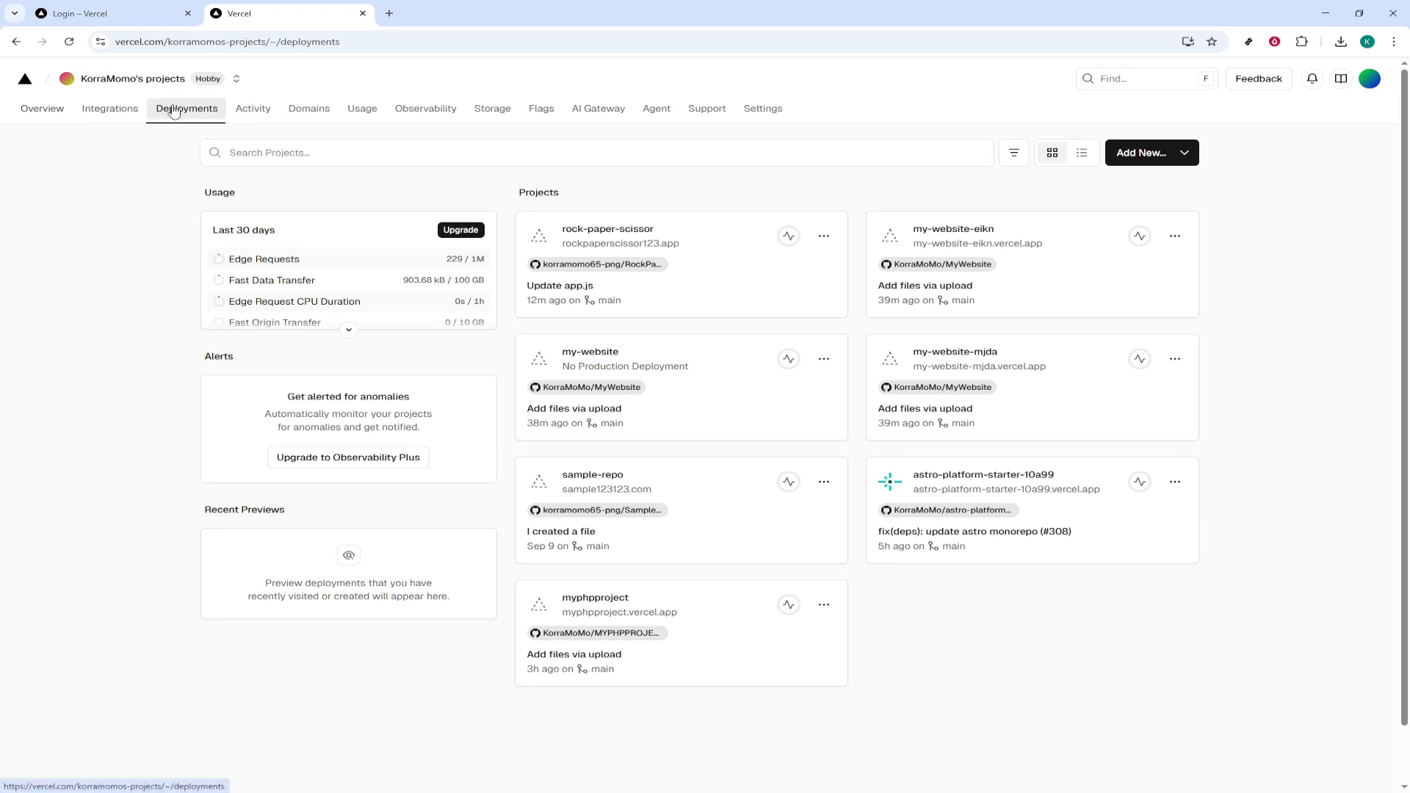
left_click(187, 107)
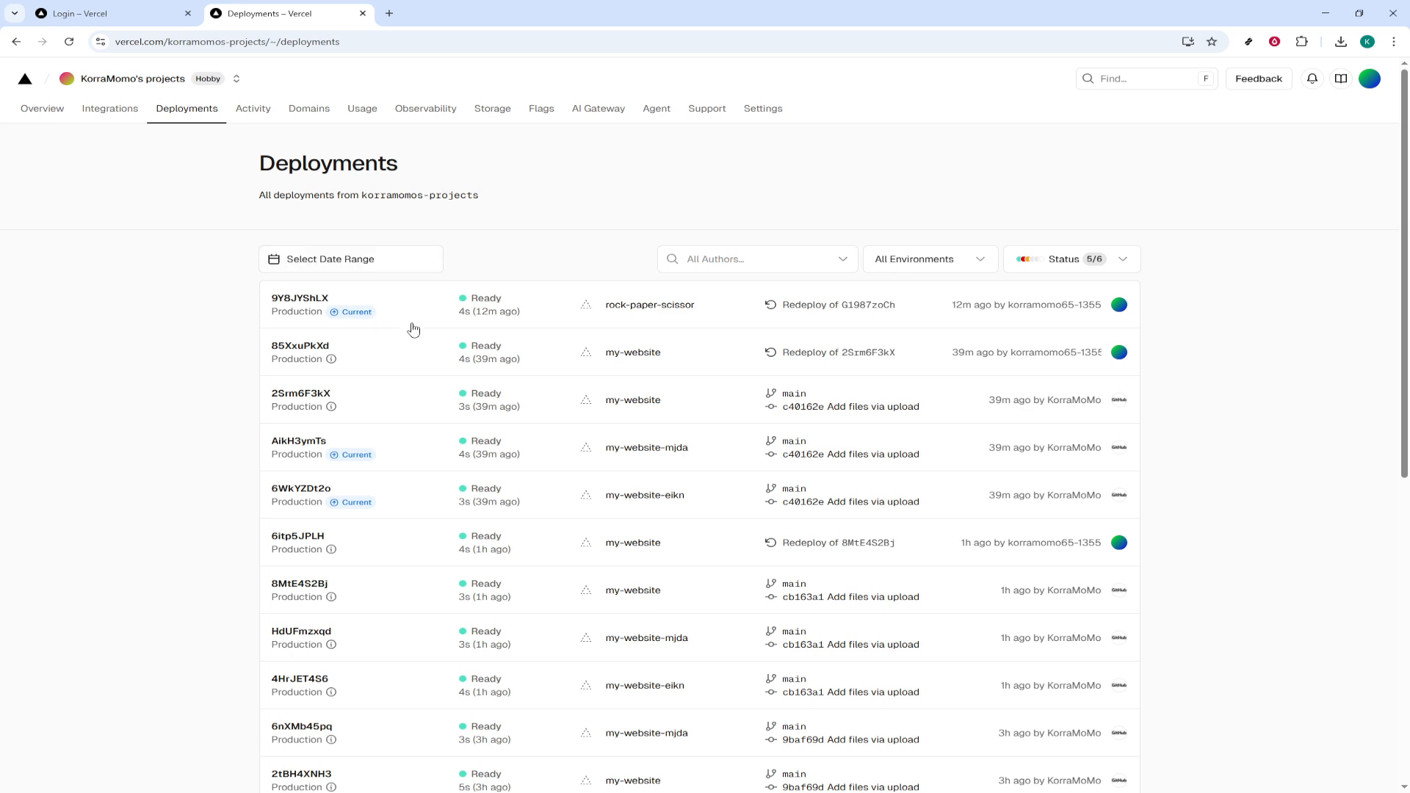
mouse_move(444, 306)
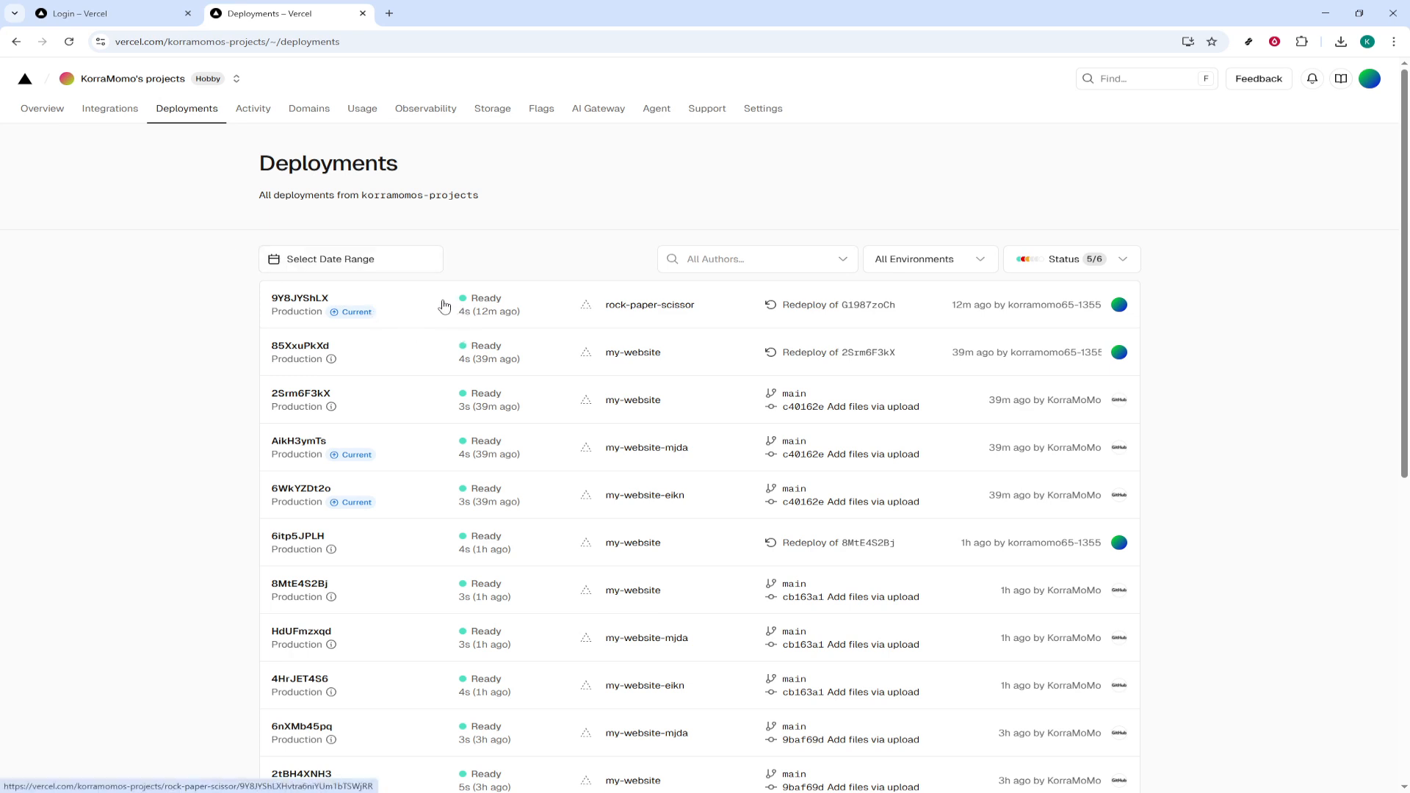
scroll("down", 3)
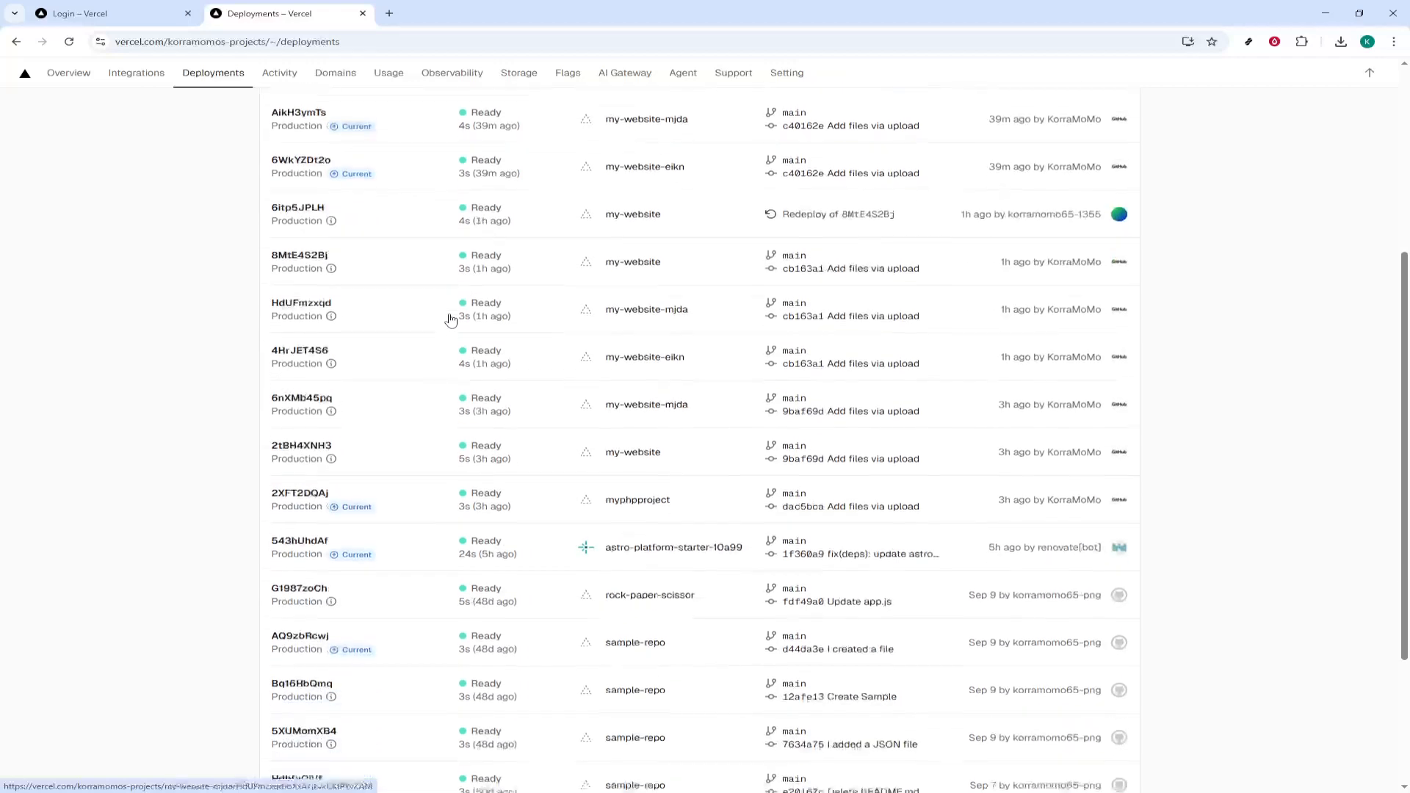
scroll("down", 3)
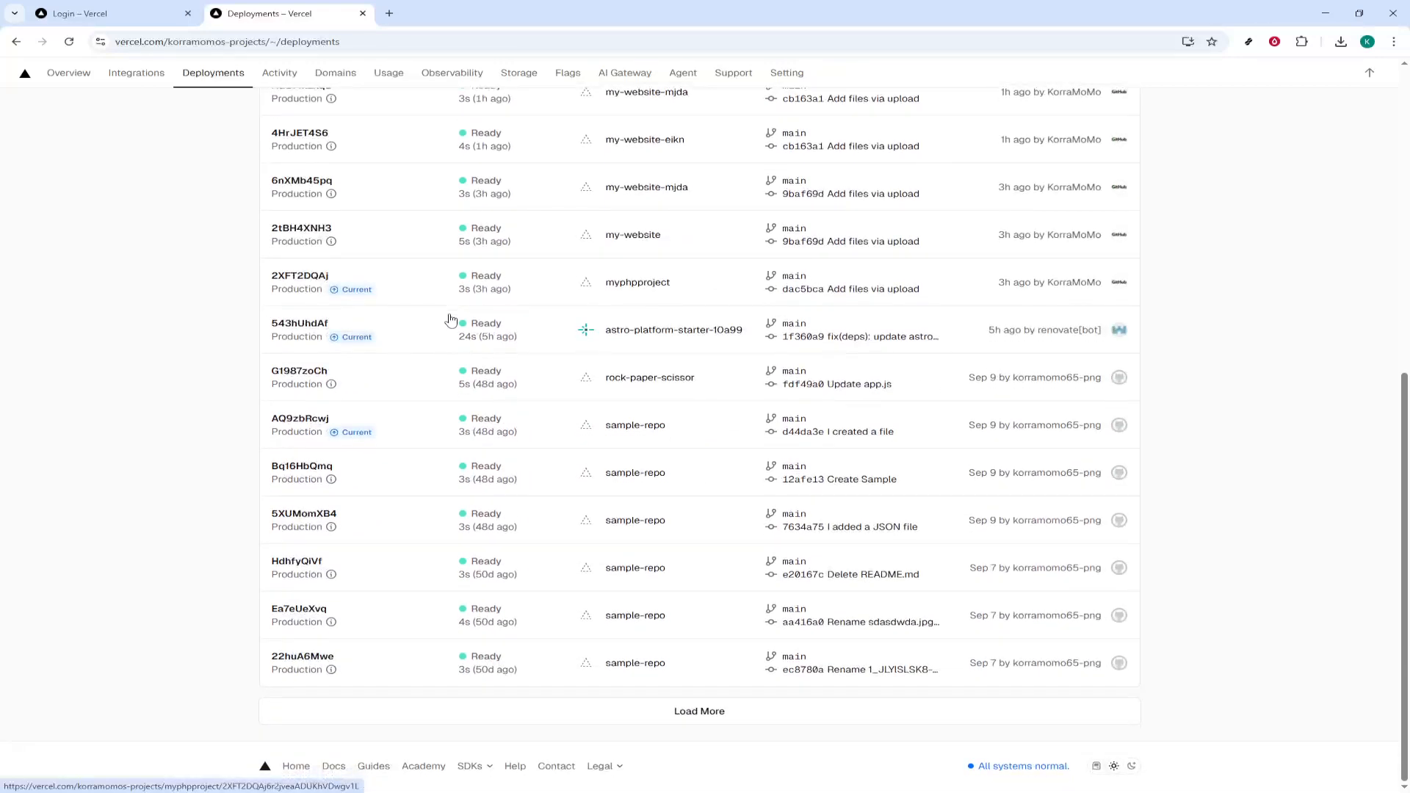
scroll("up", 3)
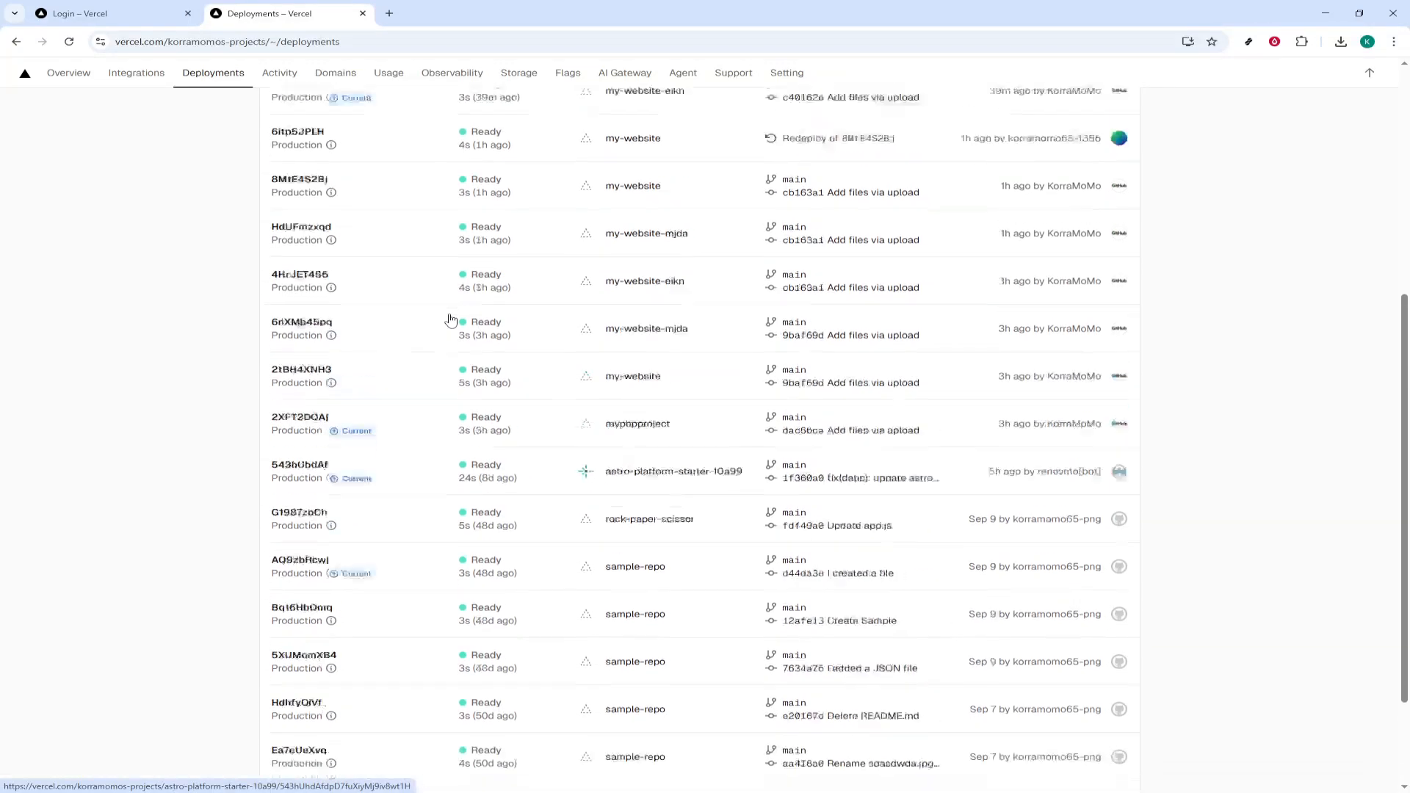
scroll("up", 3)
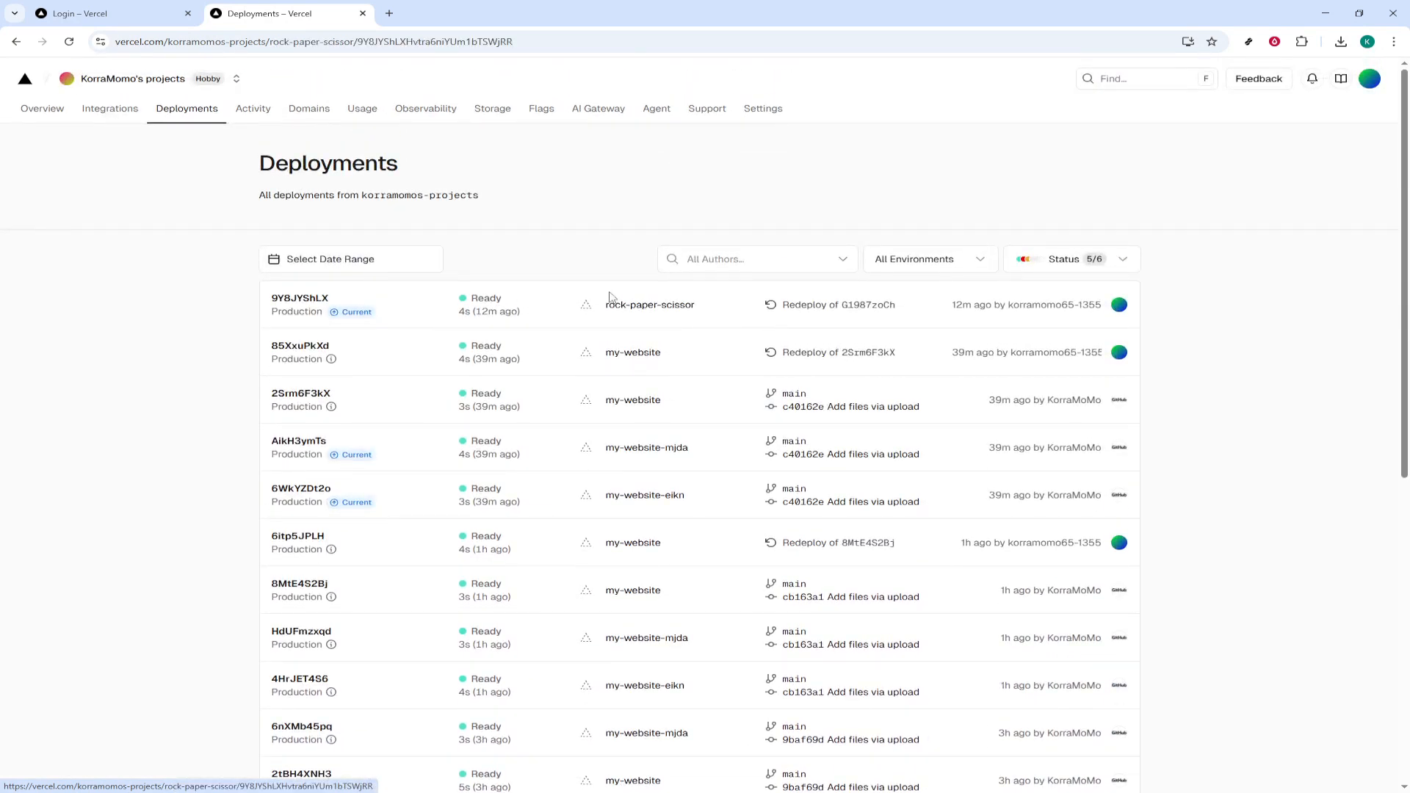
- Show the latest rock-paper-scissor Production deployment's details with its Redeploy and Delete actions
left_click(299, 298)
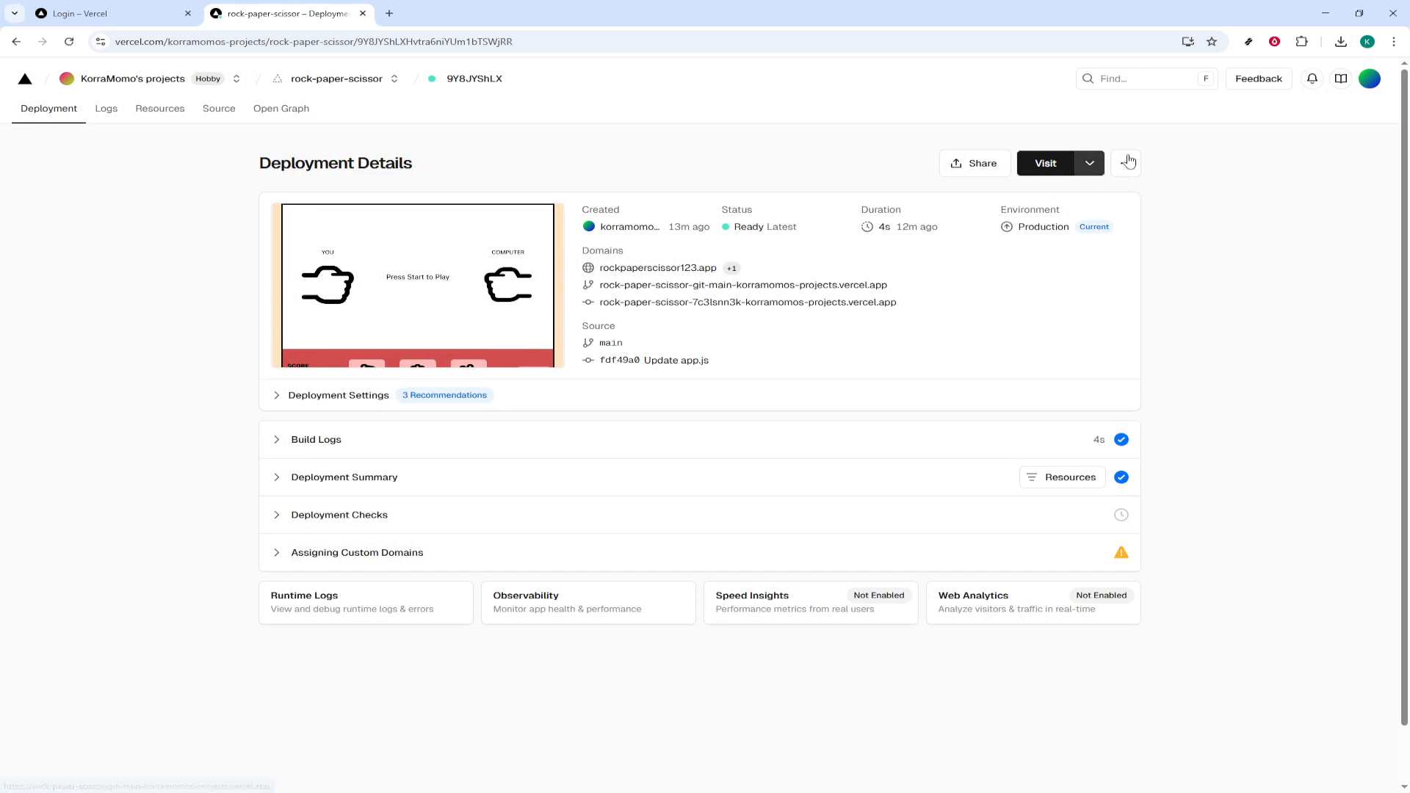
left_click(1127, 163)
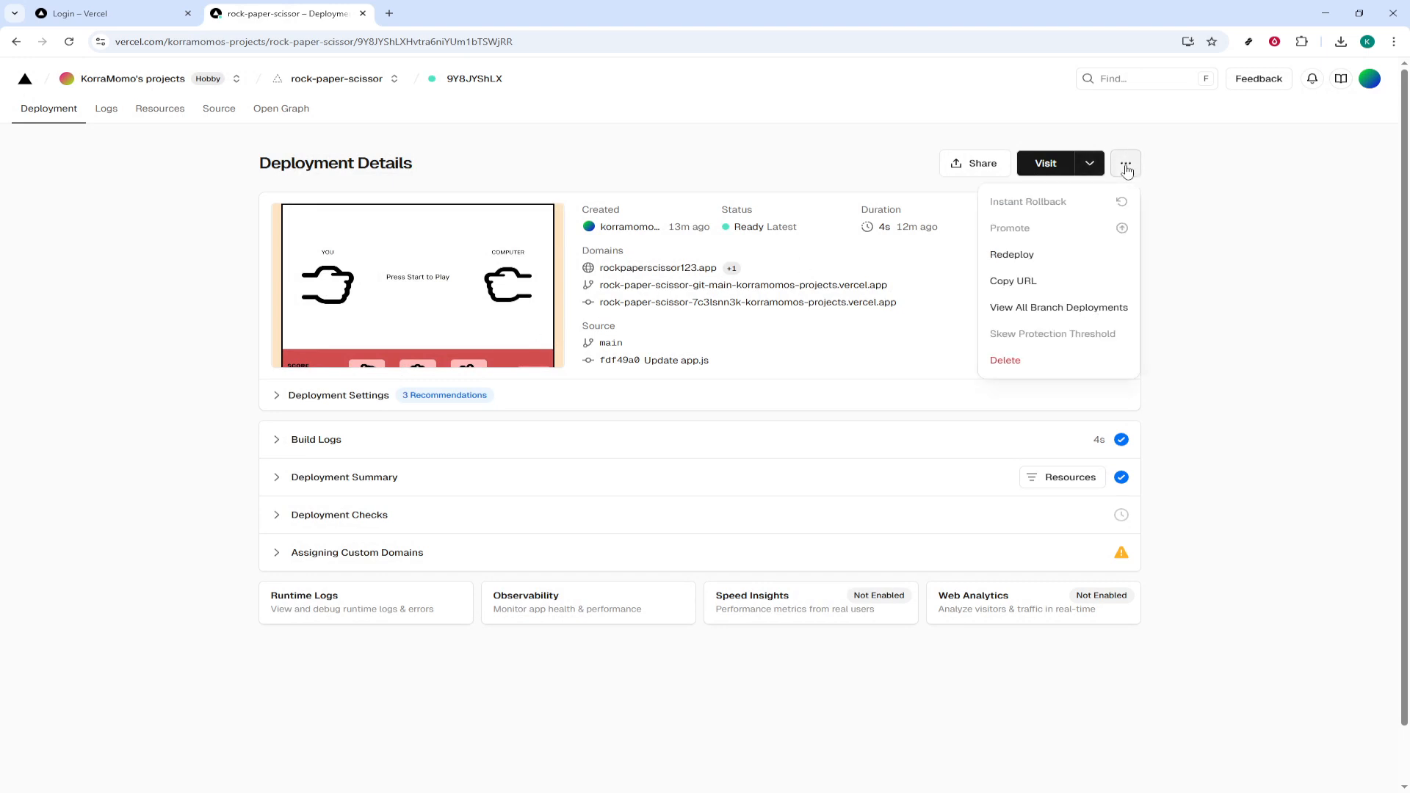
mouse_move(938, 185)
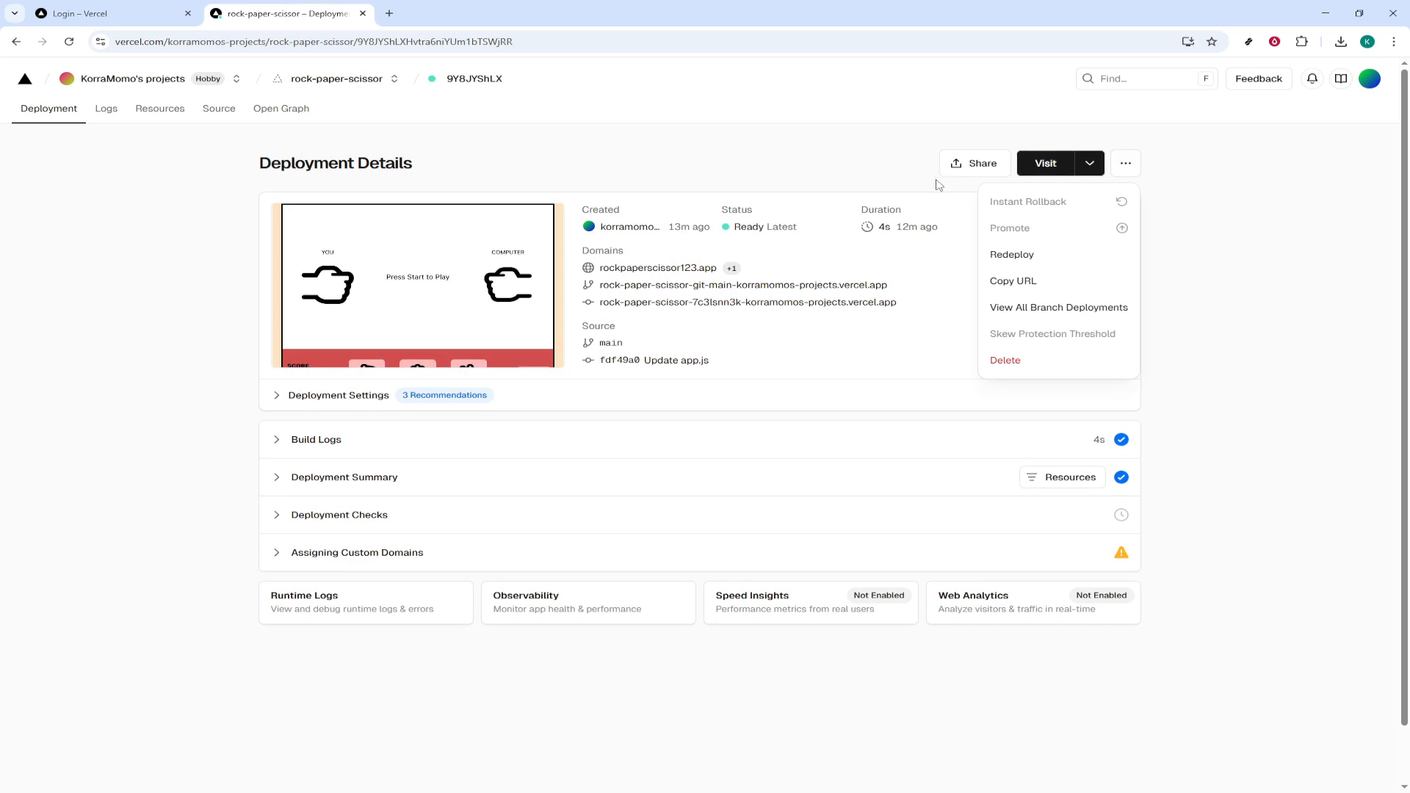
mouse_move(1059, 307)
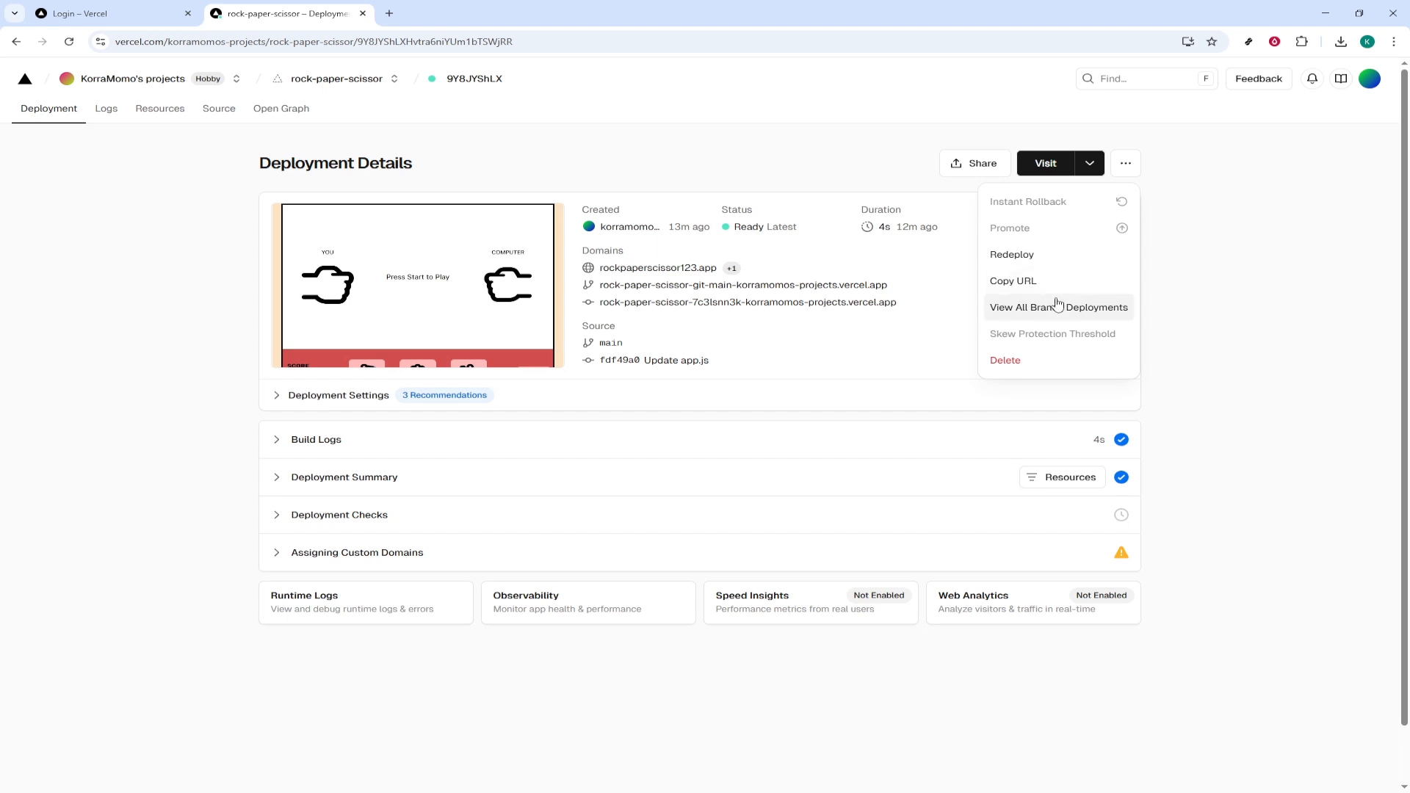
mouse_move(1039, 254)
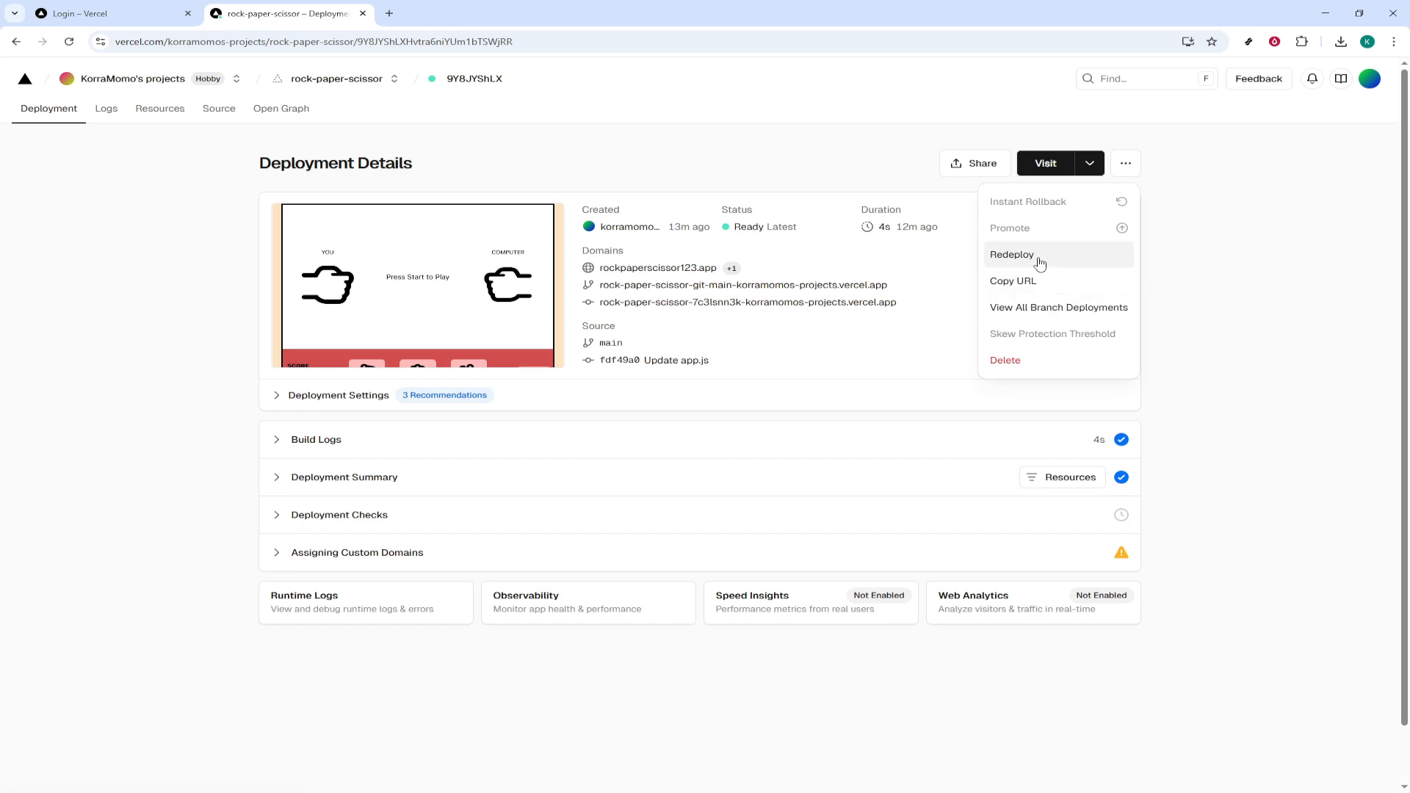
mouse_move(1034, 261)
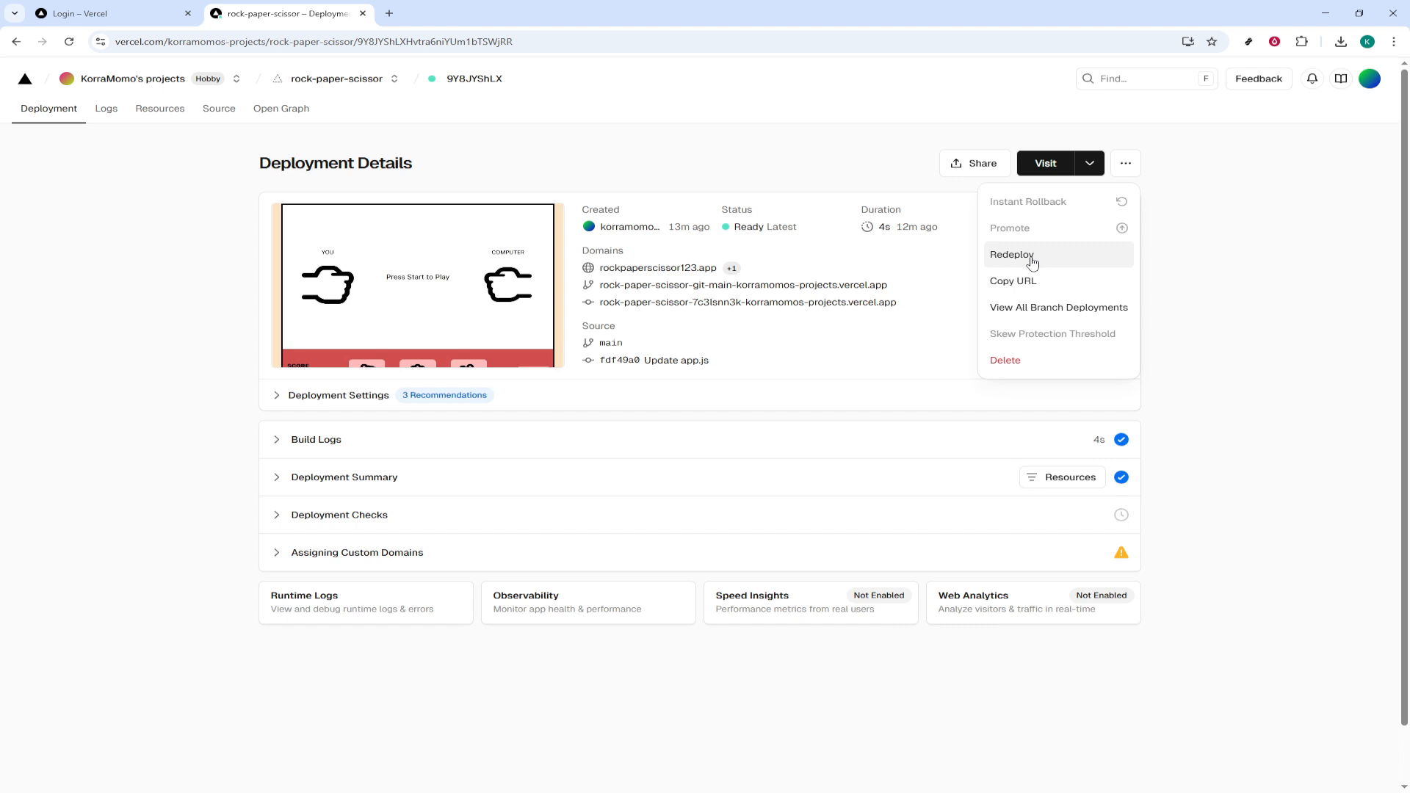
- Begin a redeploy of this deployment and choose Production as the target environment
left_click(1010, 254)
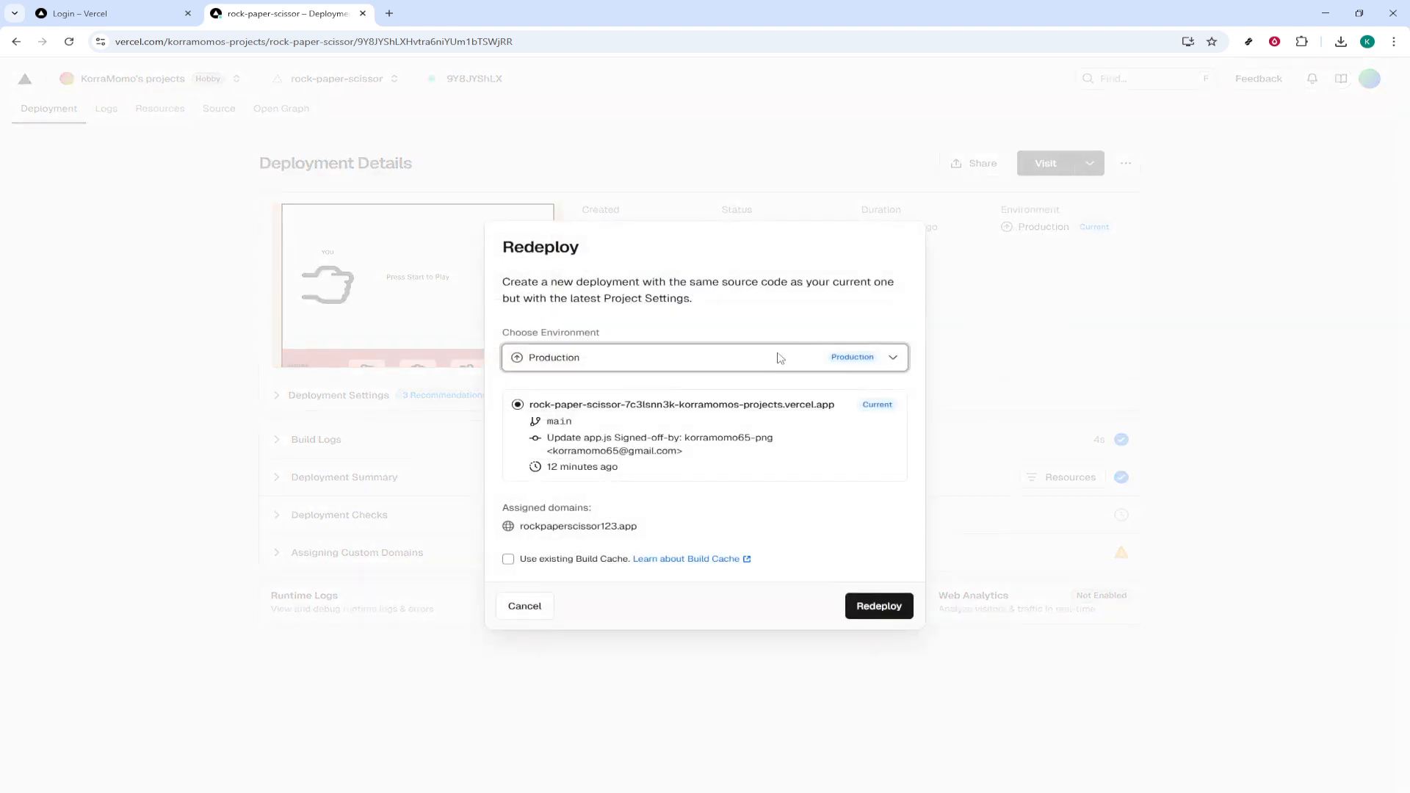
mouse_move(546, 285)
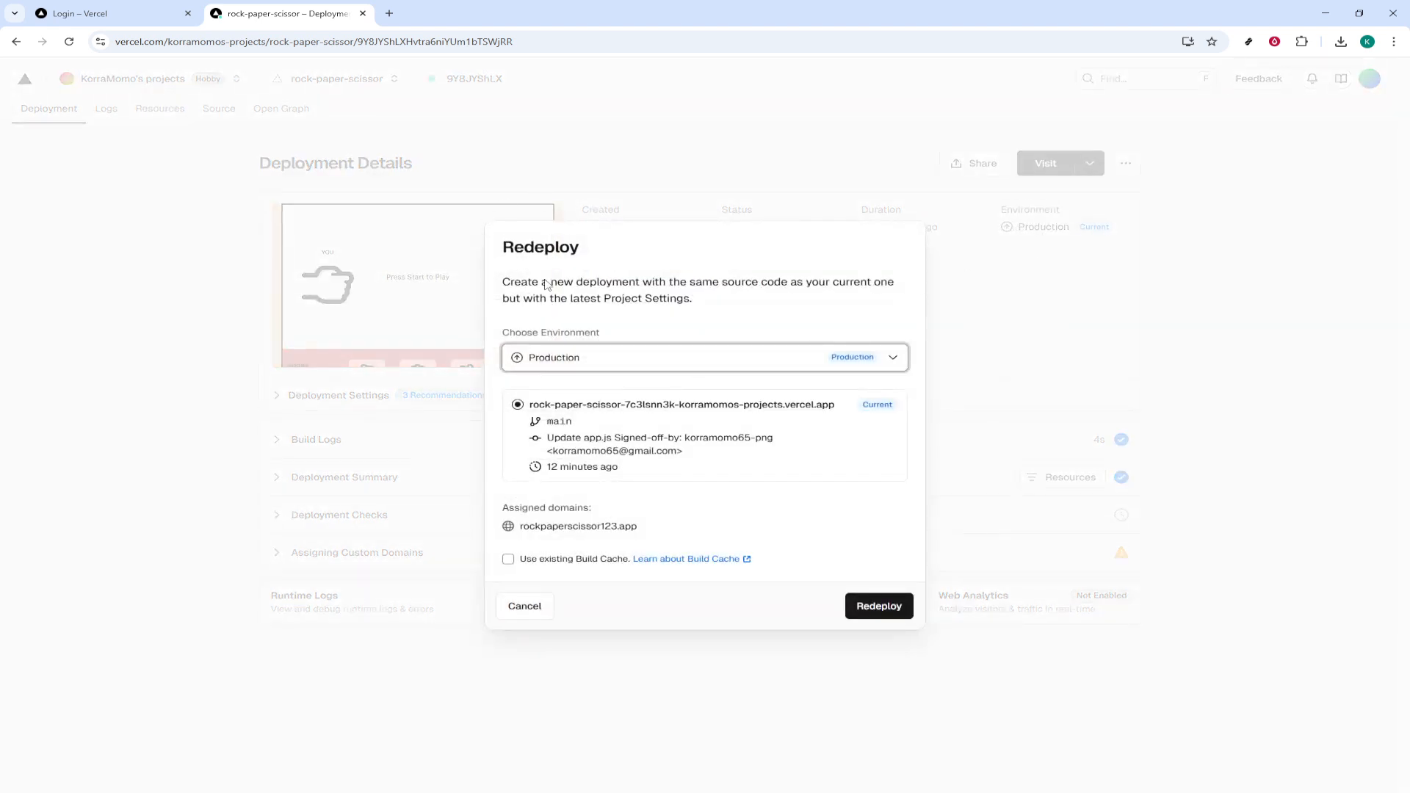
mouse_move(507, 221)
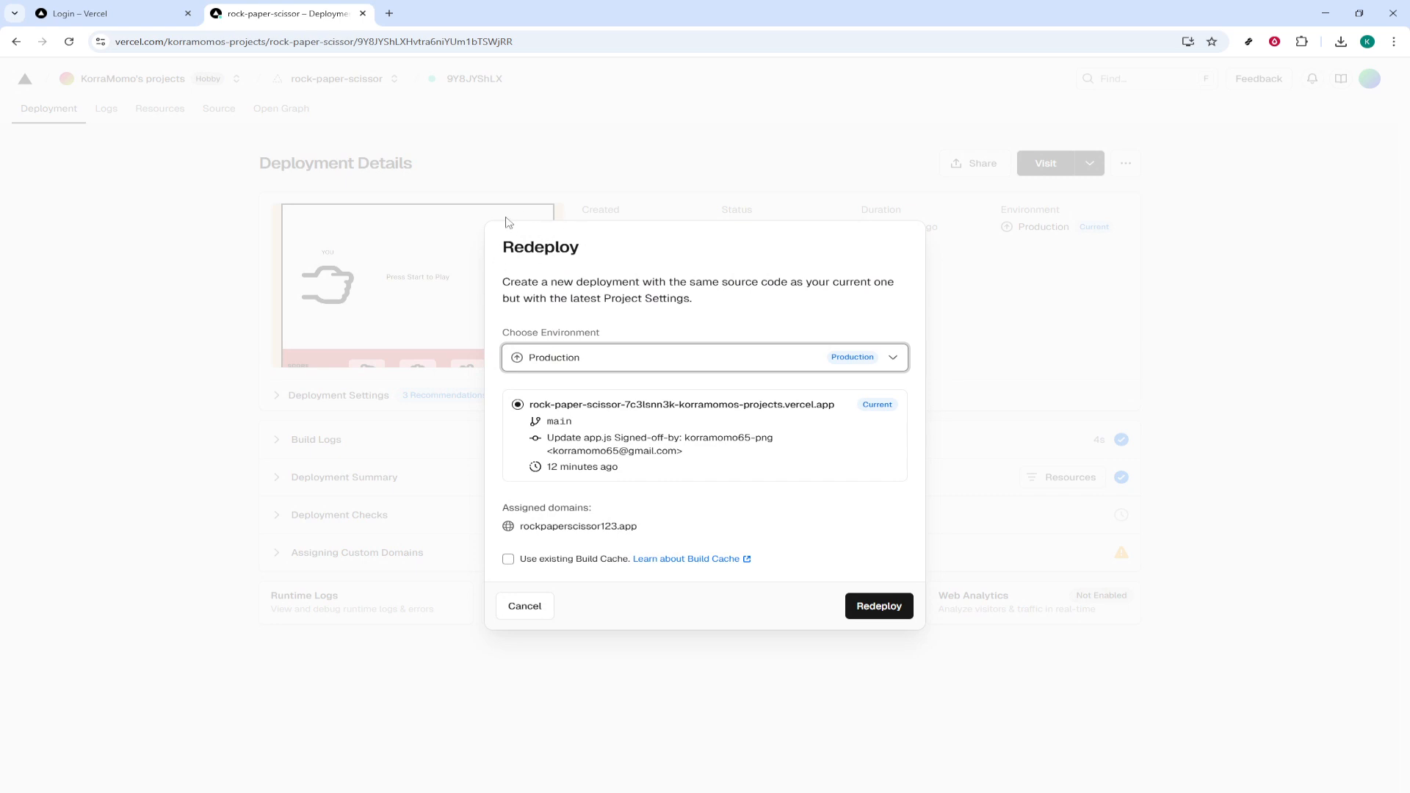
mouse_move(789, 316)
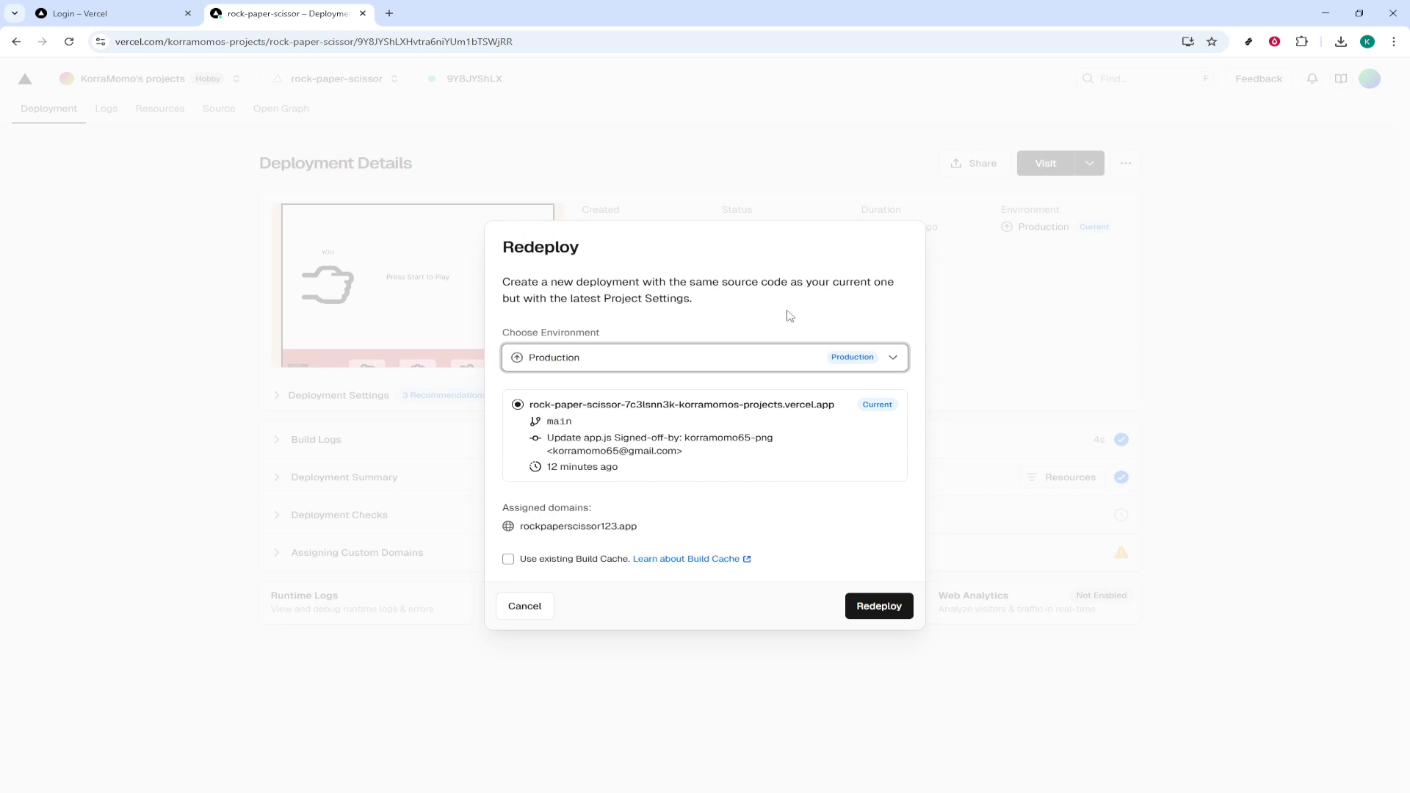
mouse_move(559, 368)
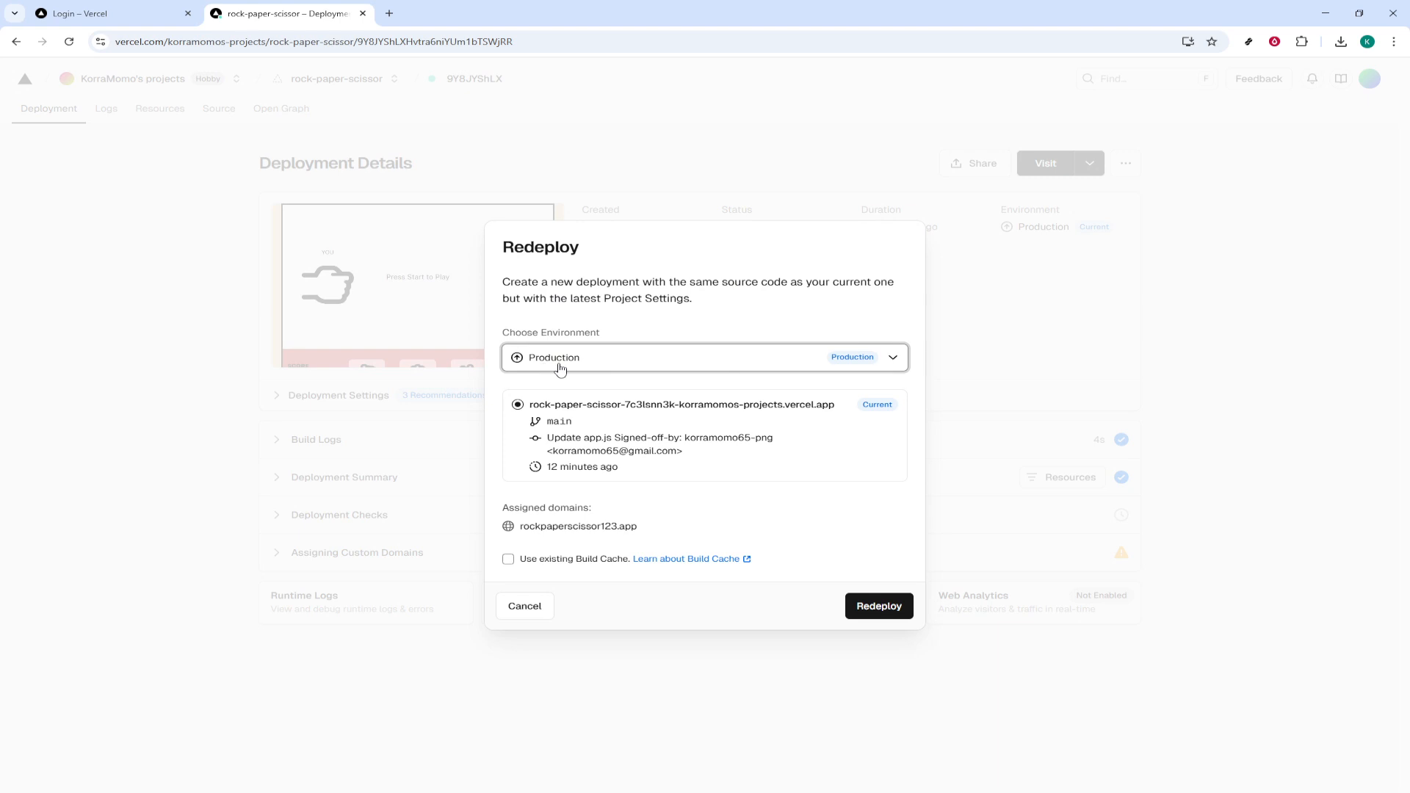
mouse_move(562, 370)
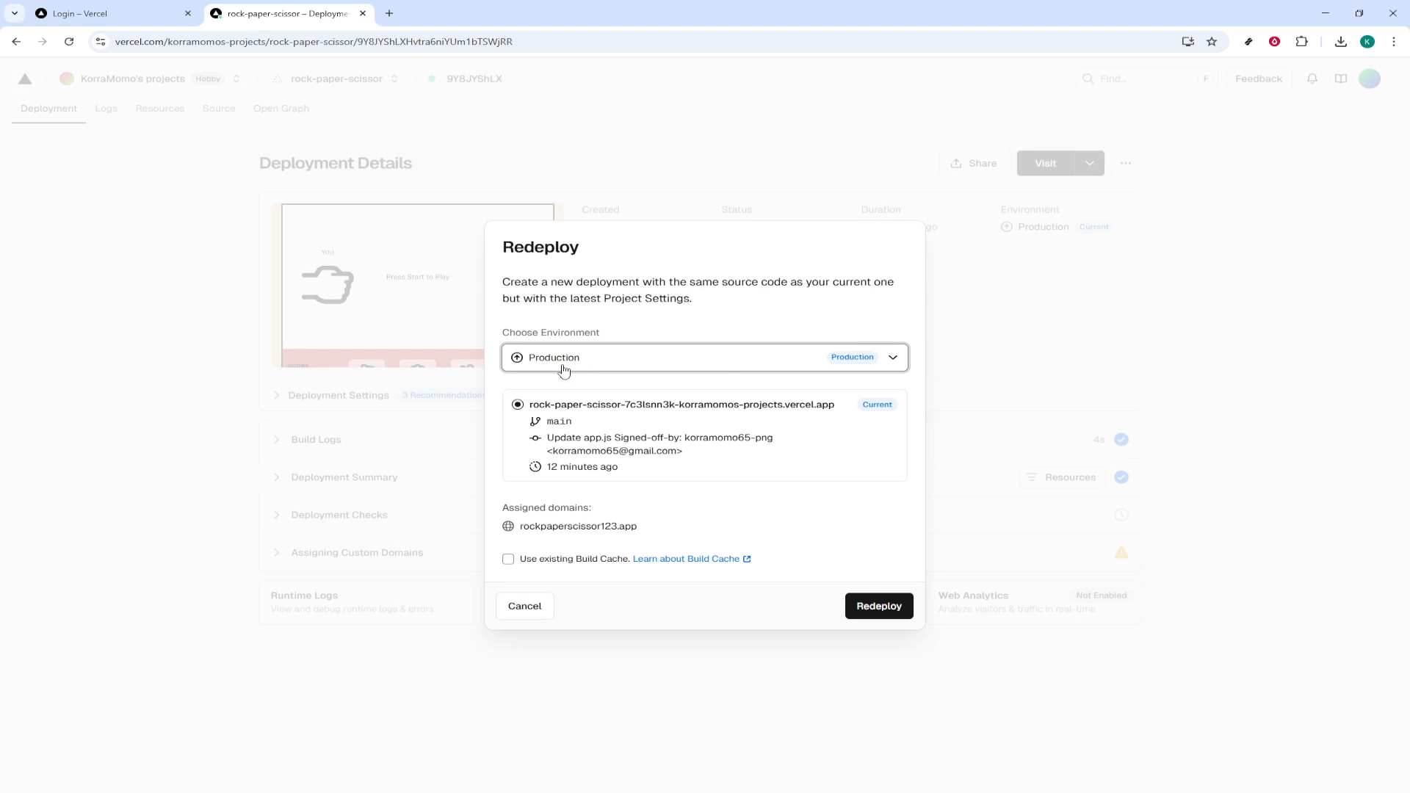
left_click(704, 357)
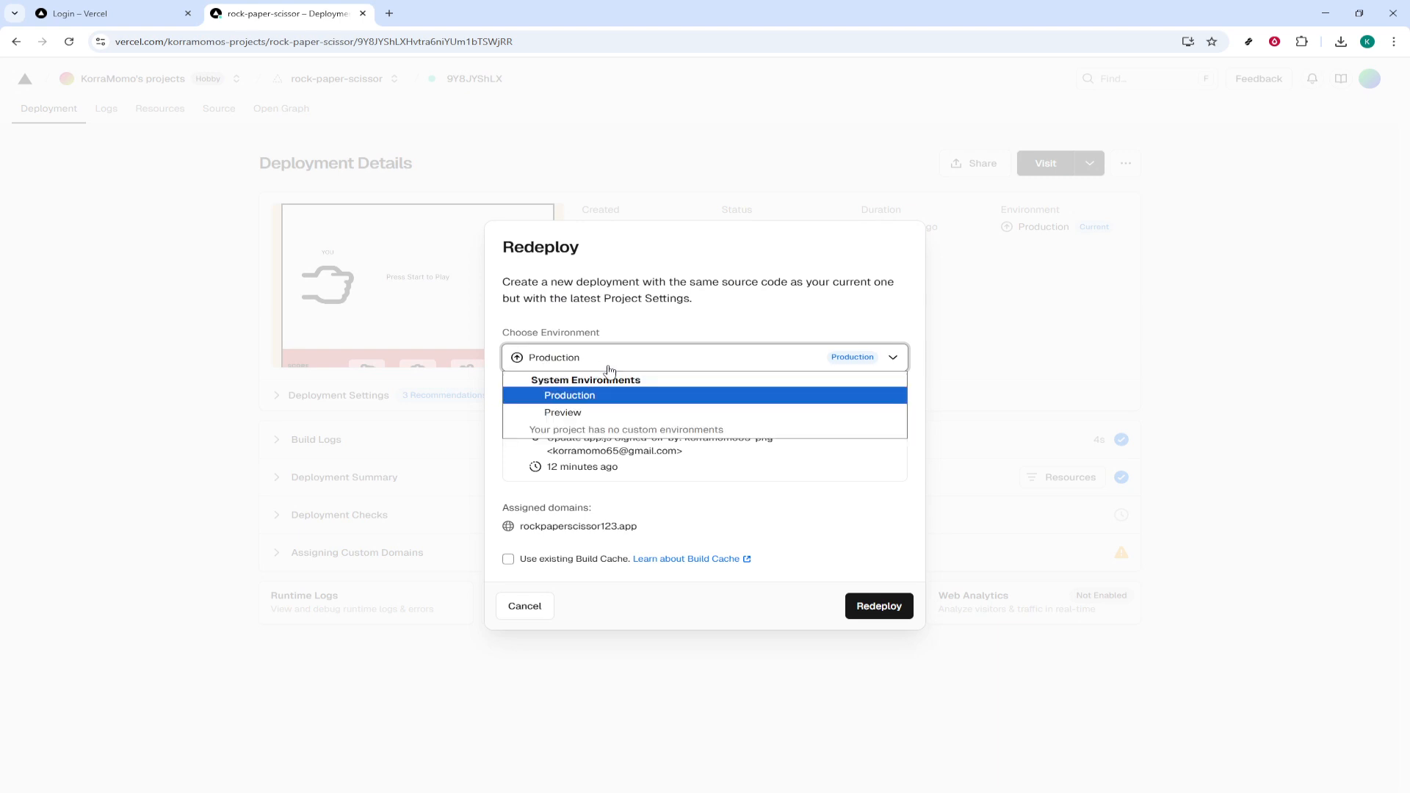
mouse_move(586, 399)
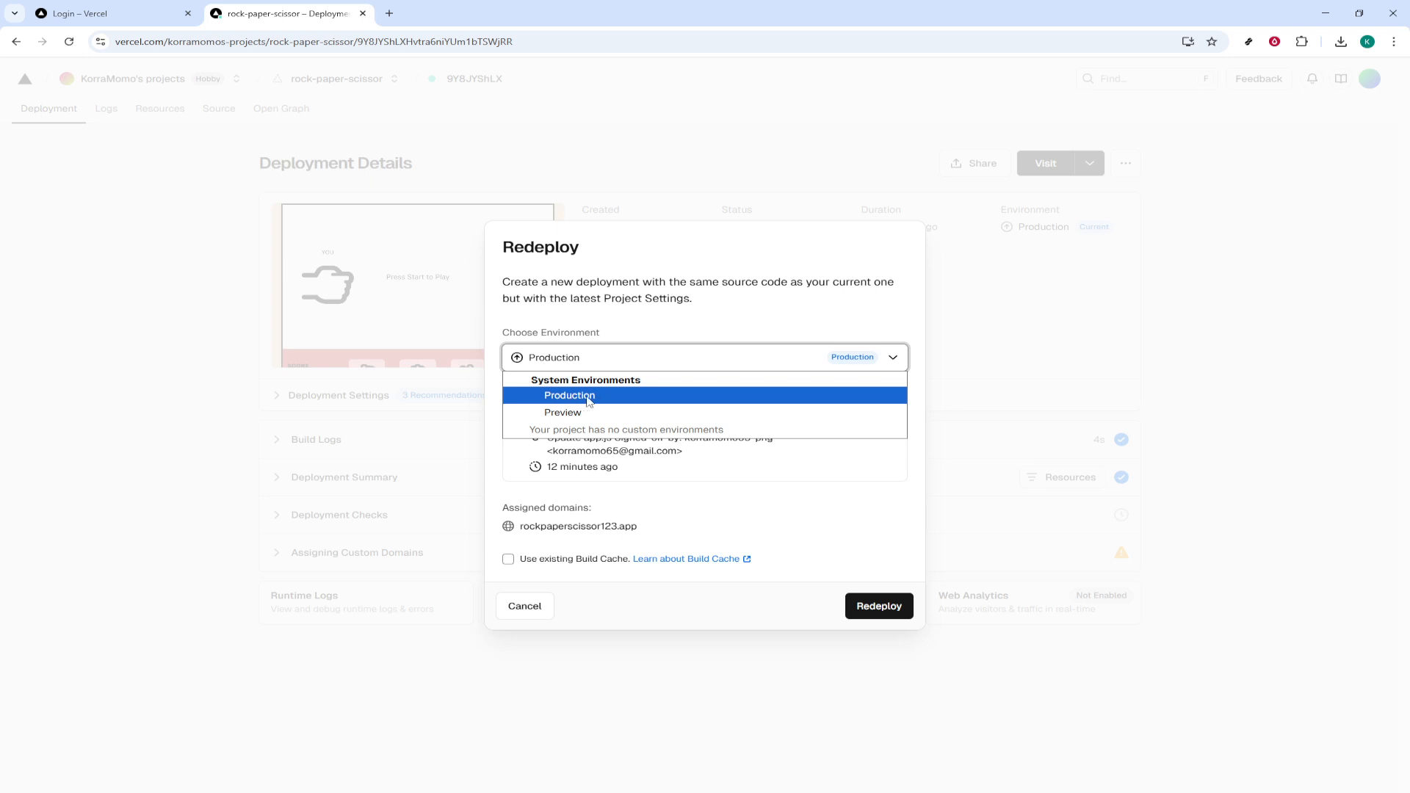
left_click(570, 395)
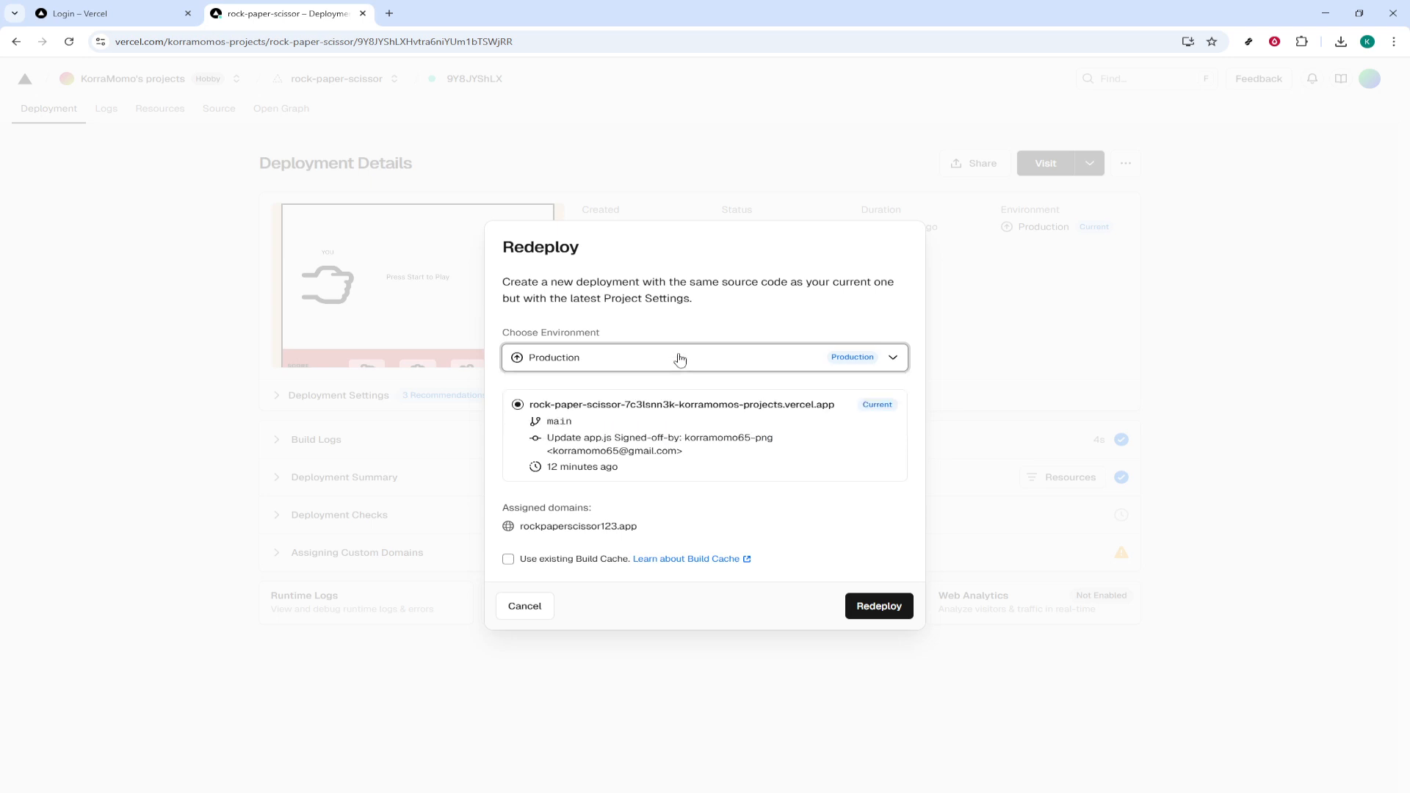
mouse_move(727, 322)
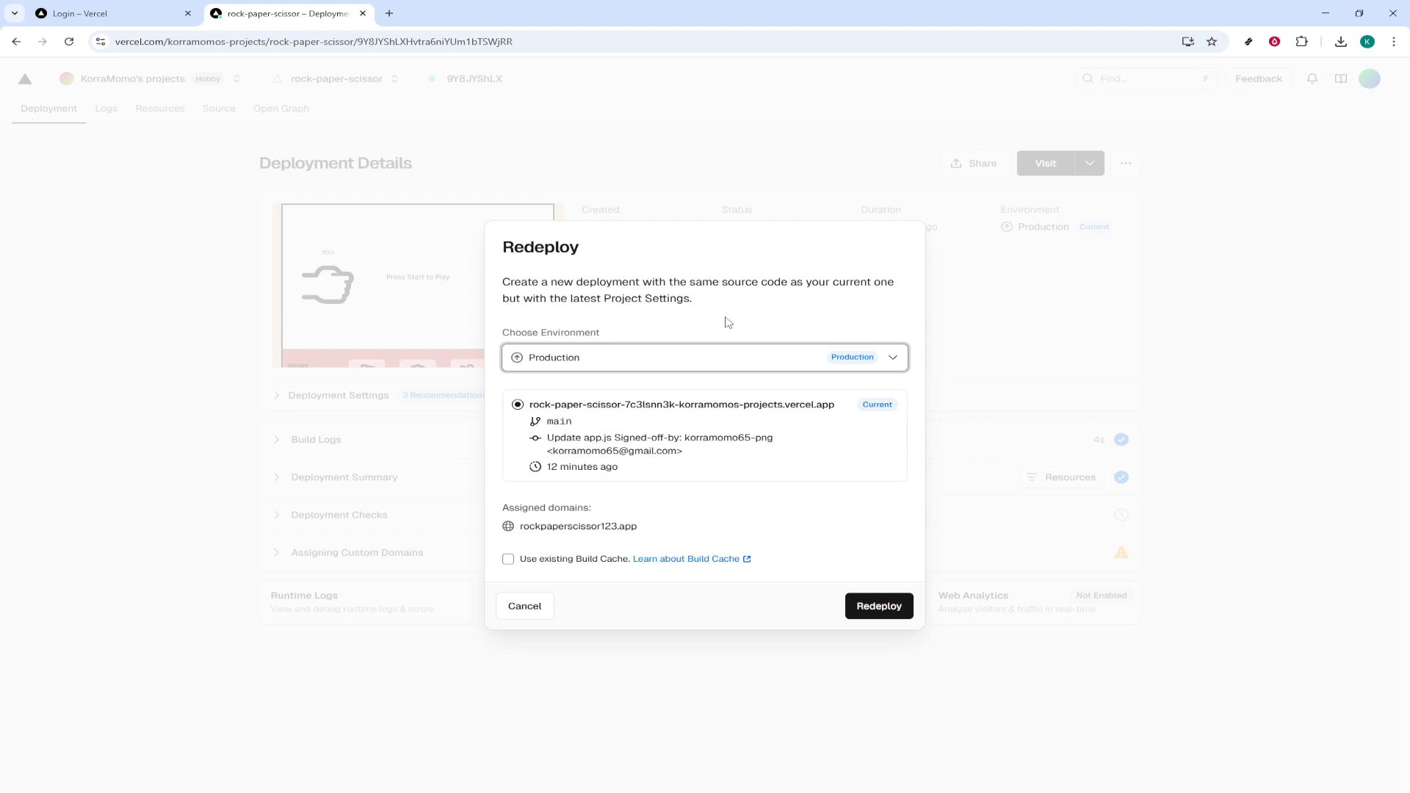
mouse_move(723, 386)
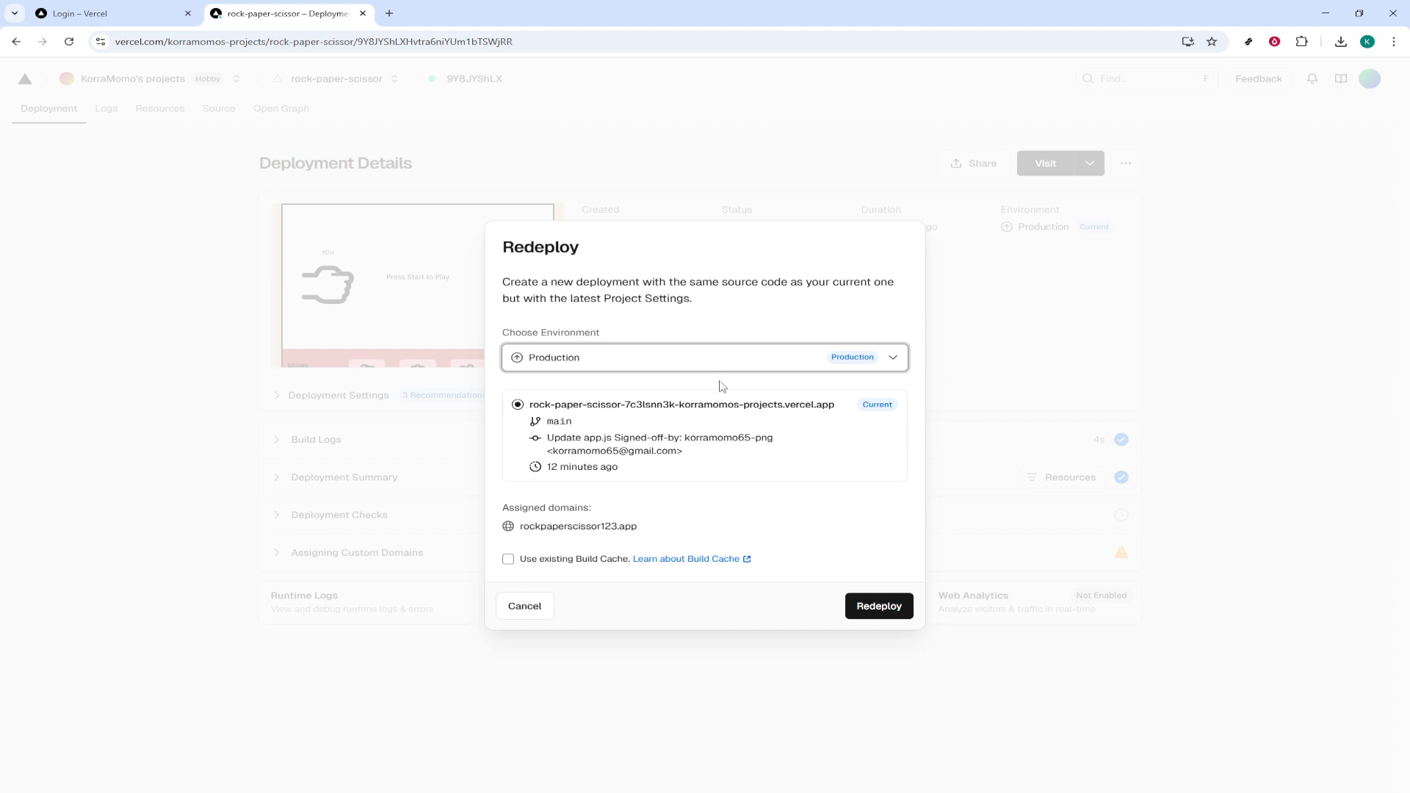
mouse_move(586, 405)
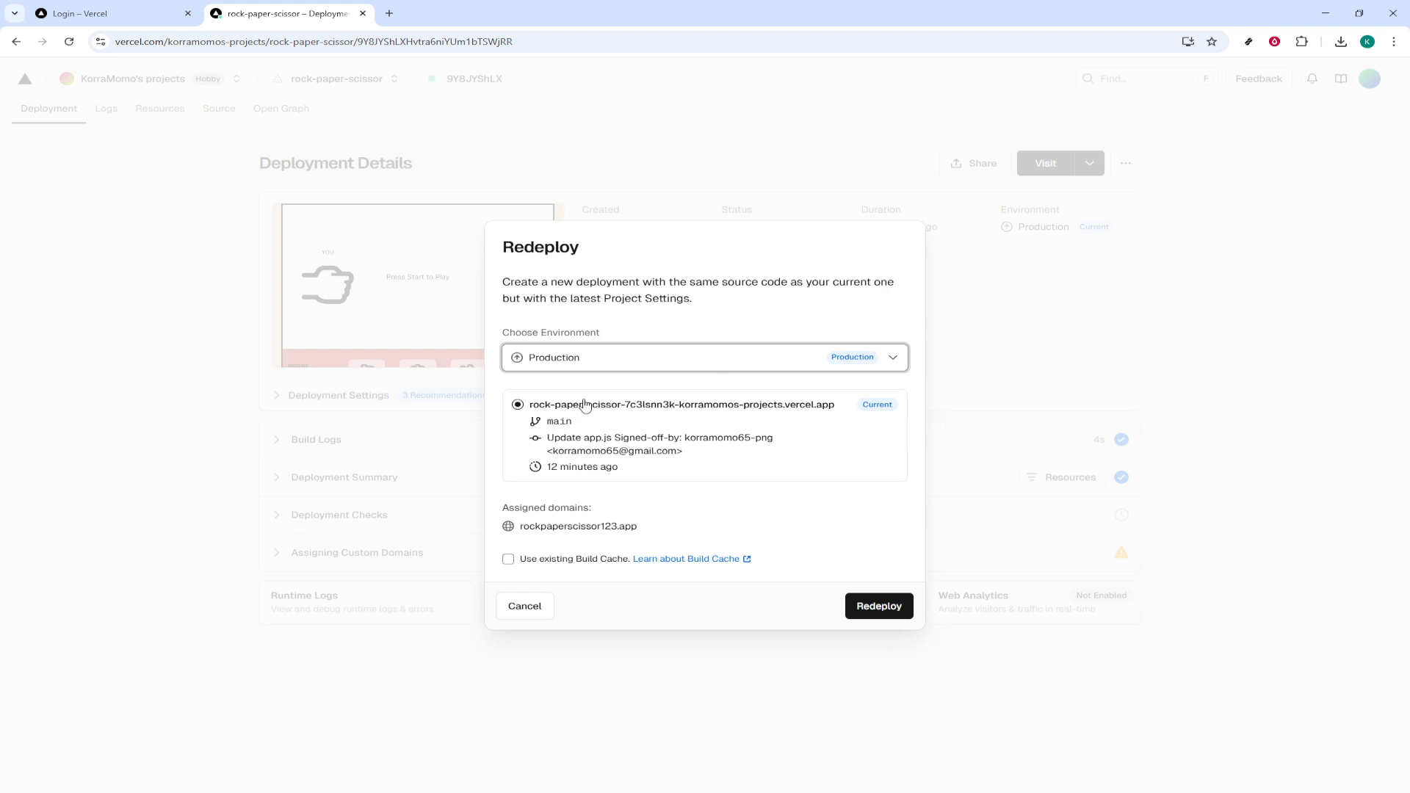
mouse_move(590, 387)
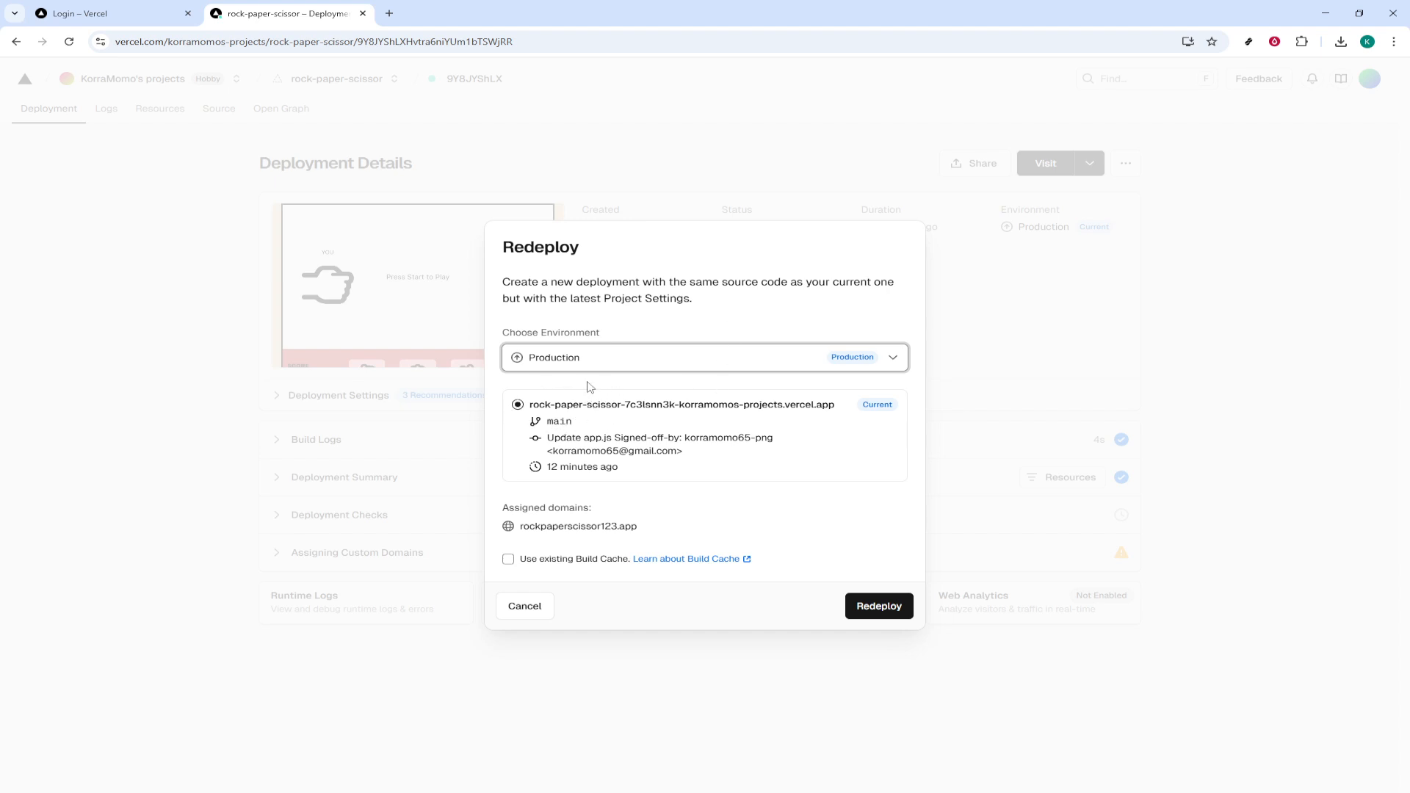
mouse_move(511, 433)
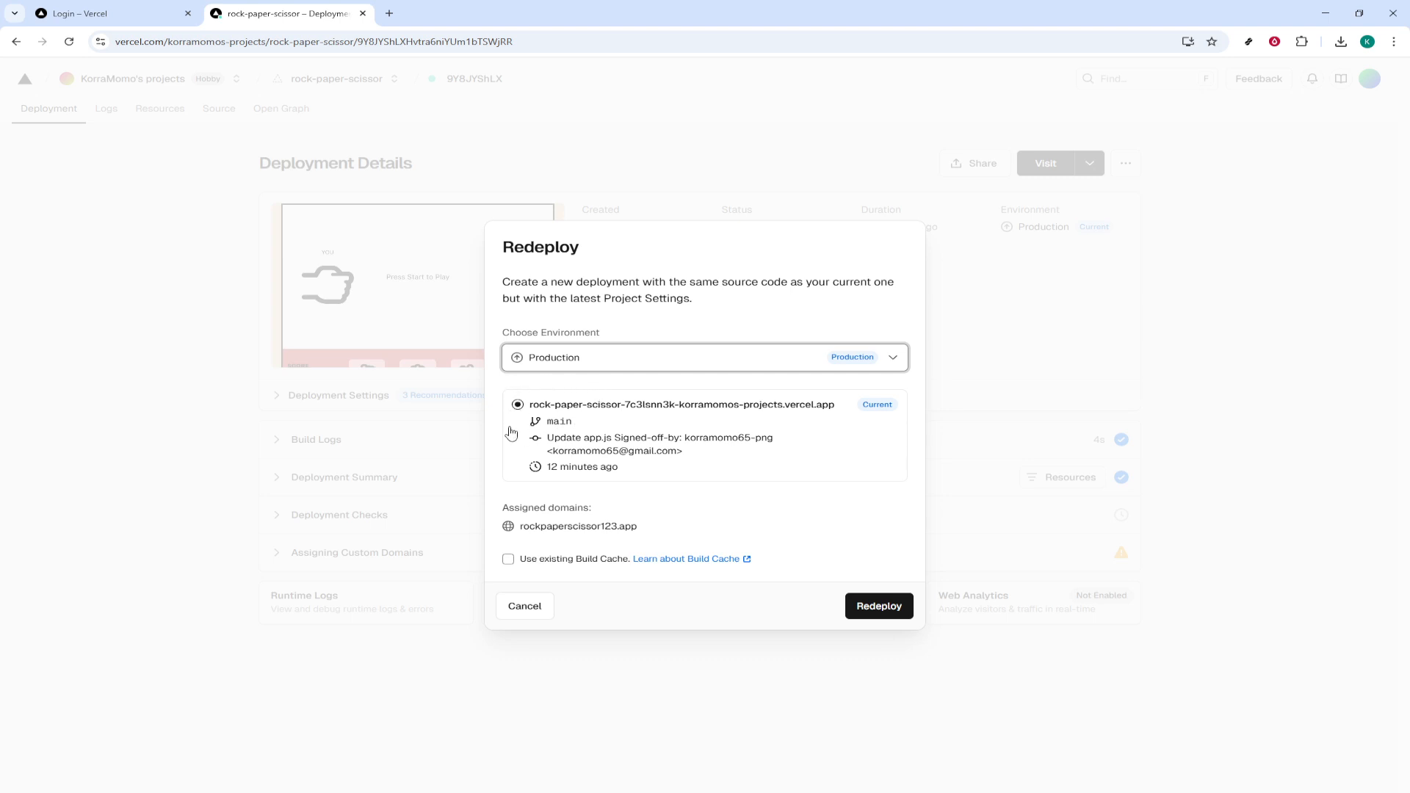
double_click(542, 506)
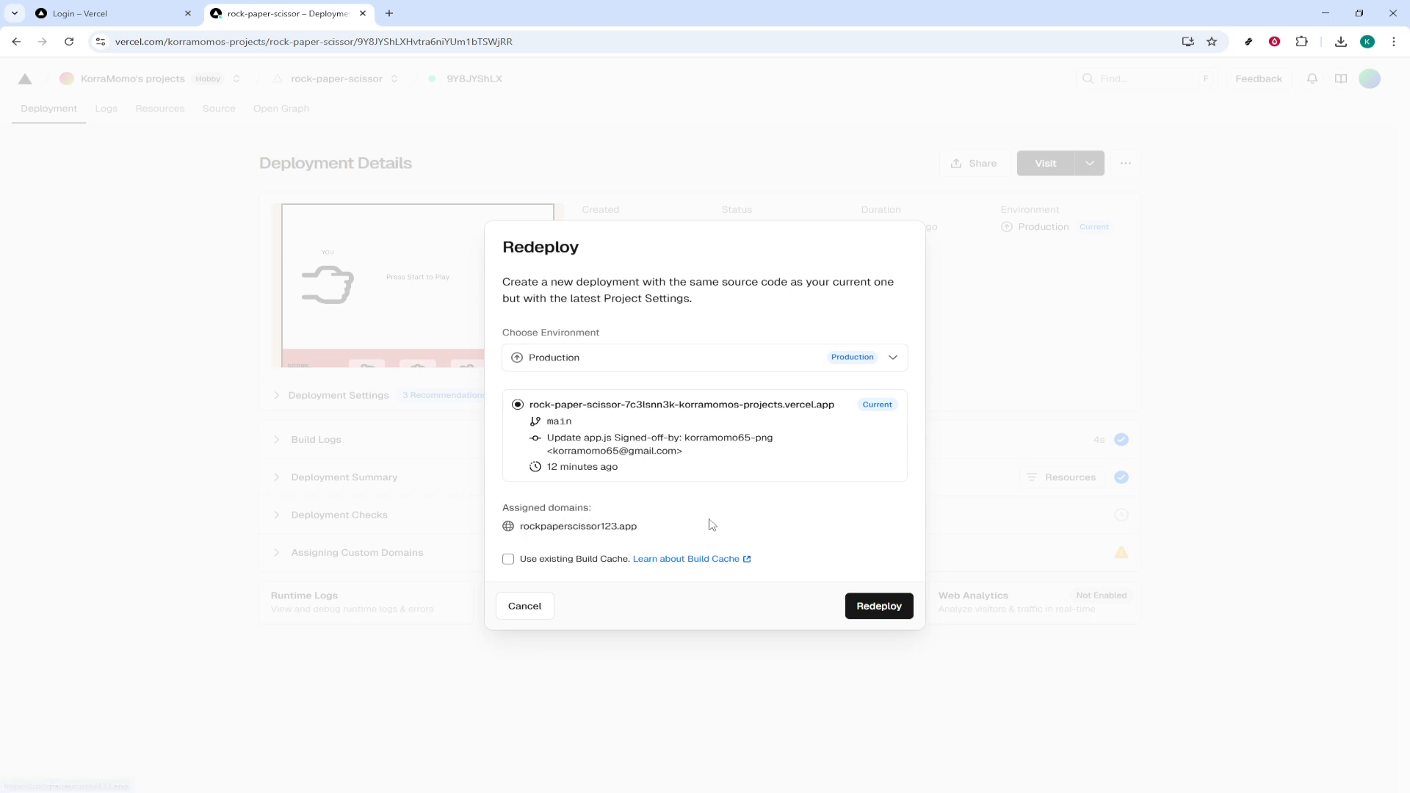
mouse_move(735, 569)
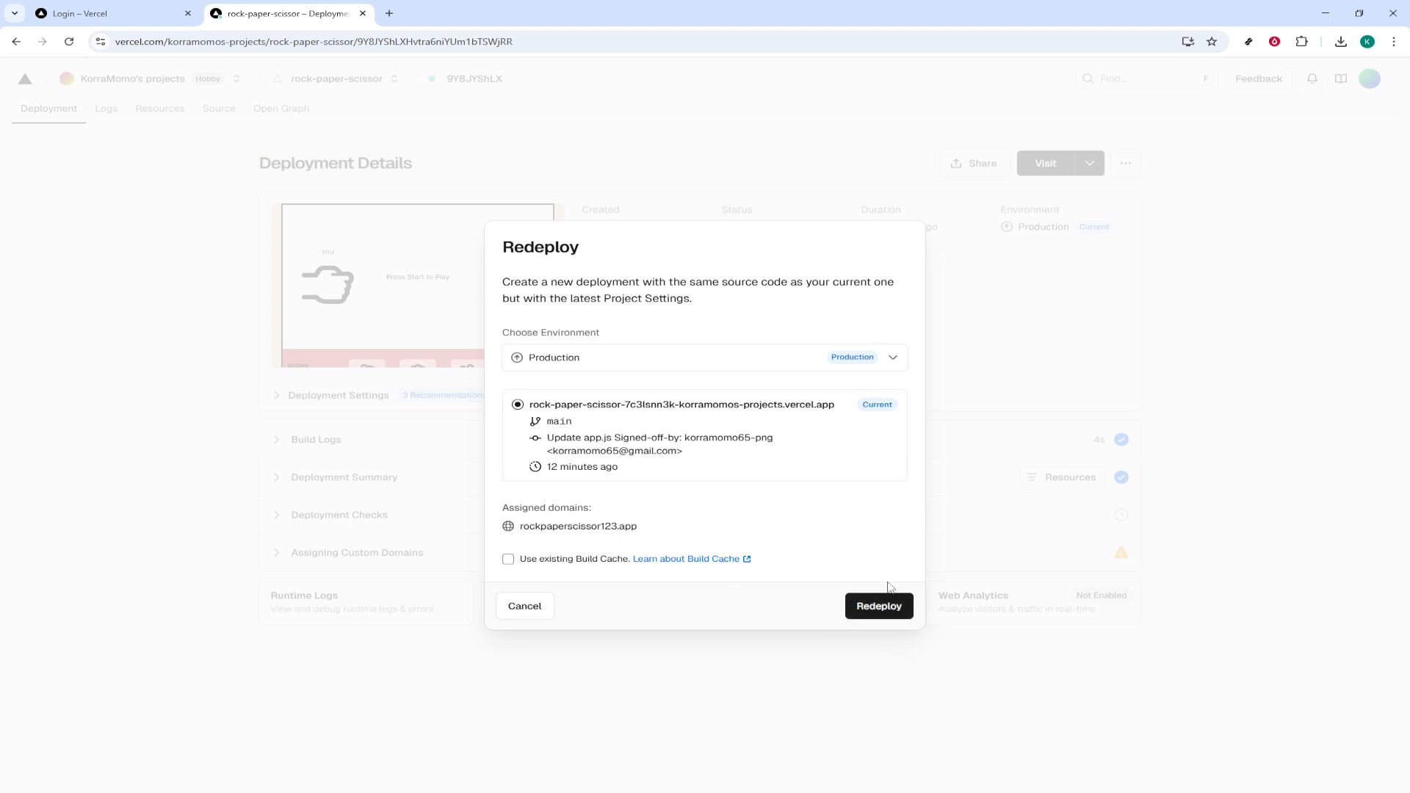
- Confirm the redeploy so a new rock-paper-scissor Production build starts from main
left_click(879, 605)
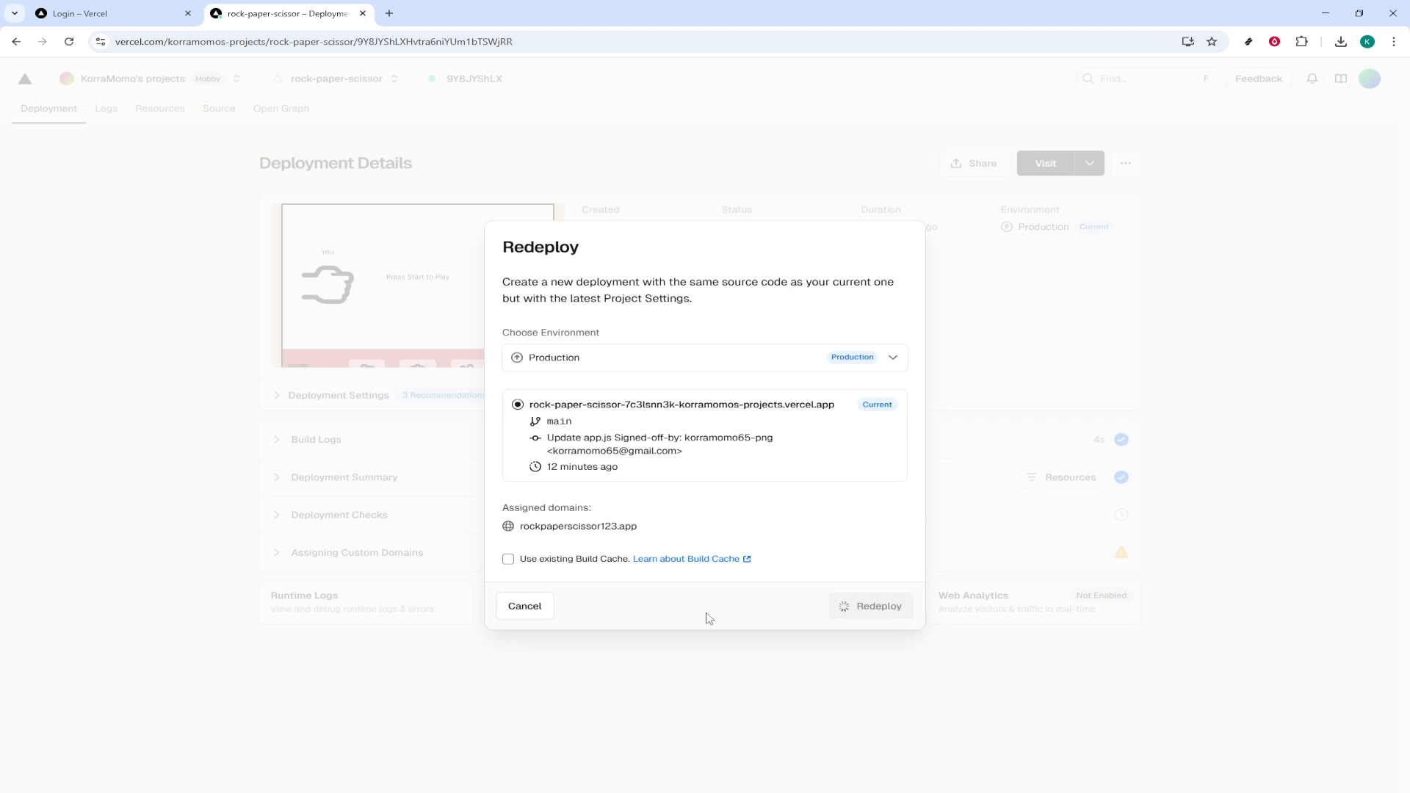
left_click(870, 605)
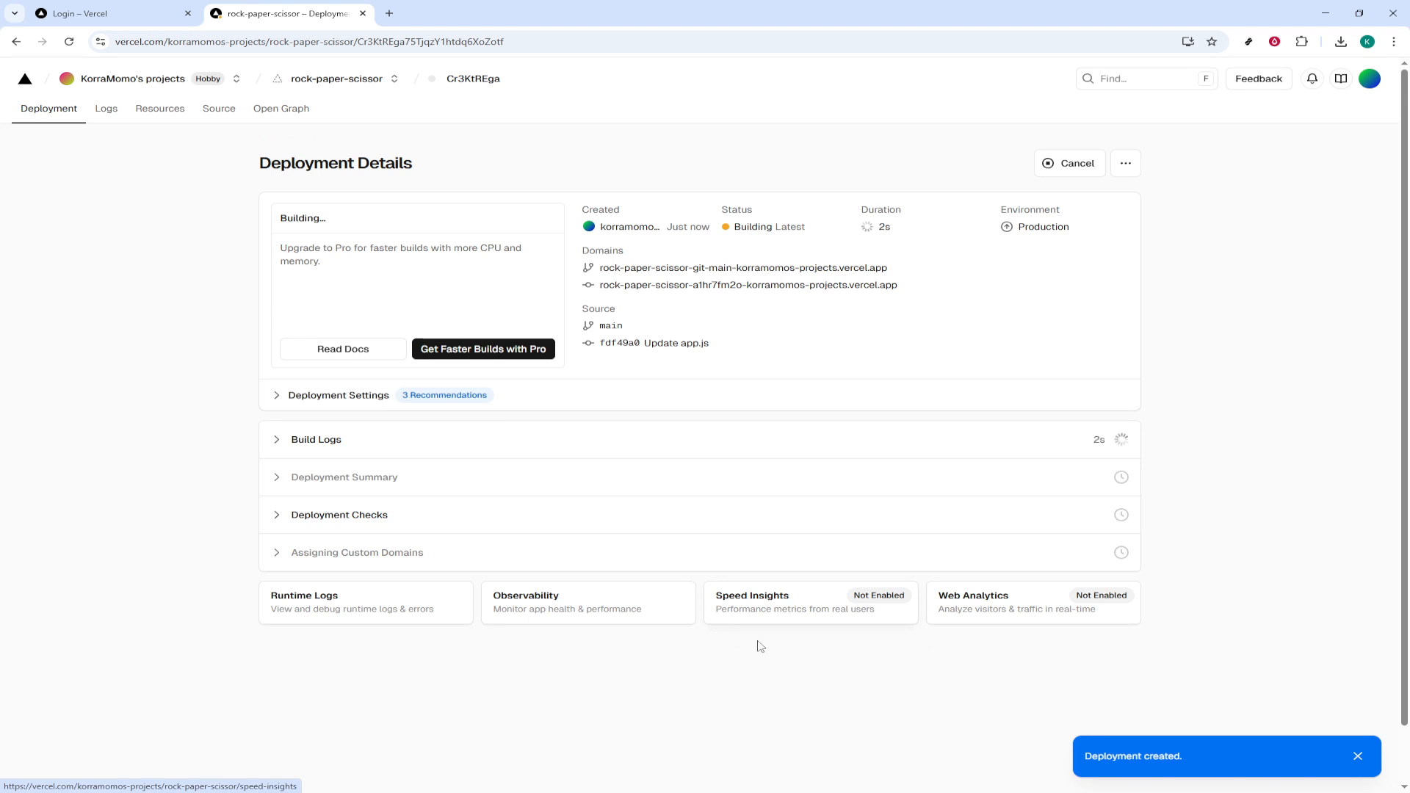
mouse_move(1193, 727)
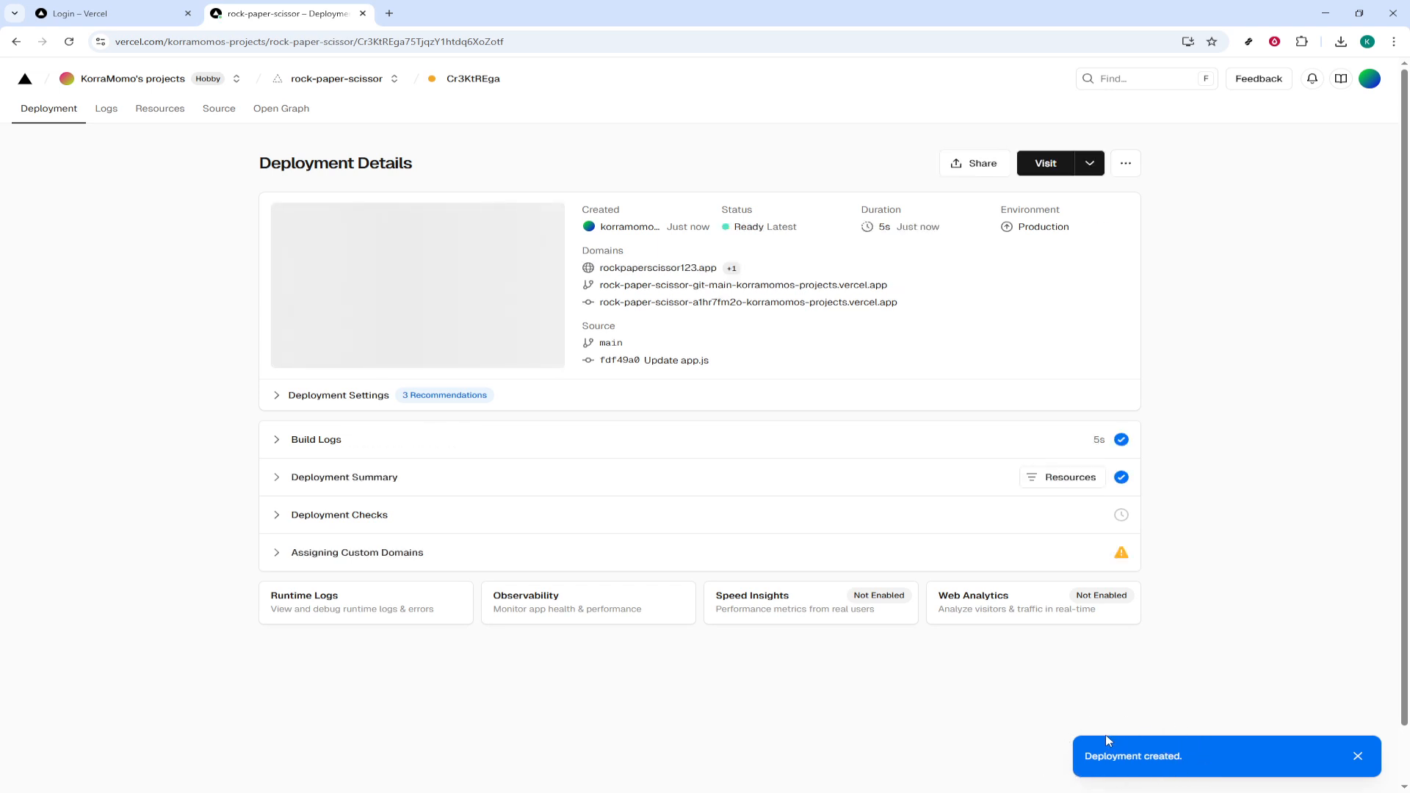
mouse_move(702, 708)
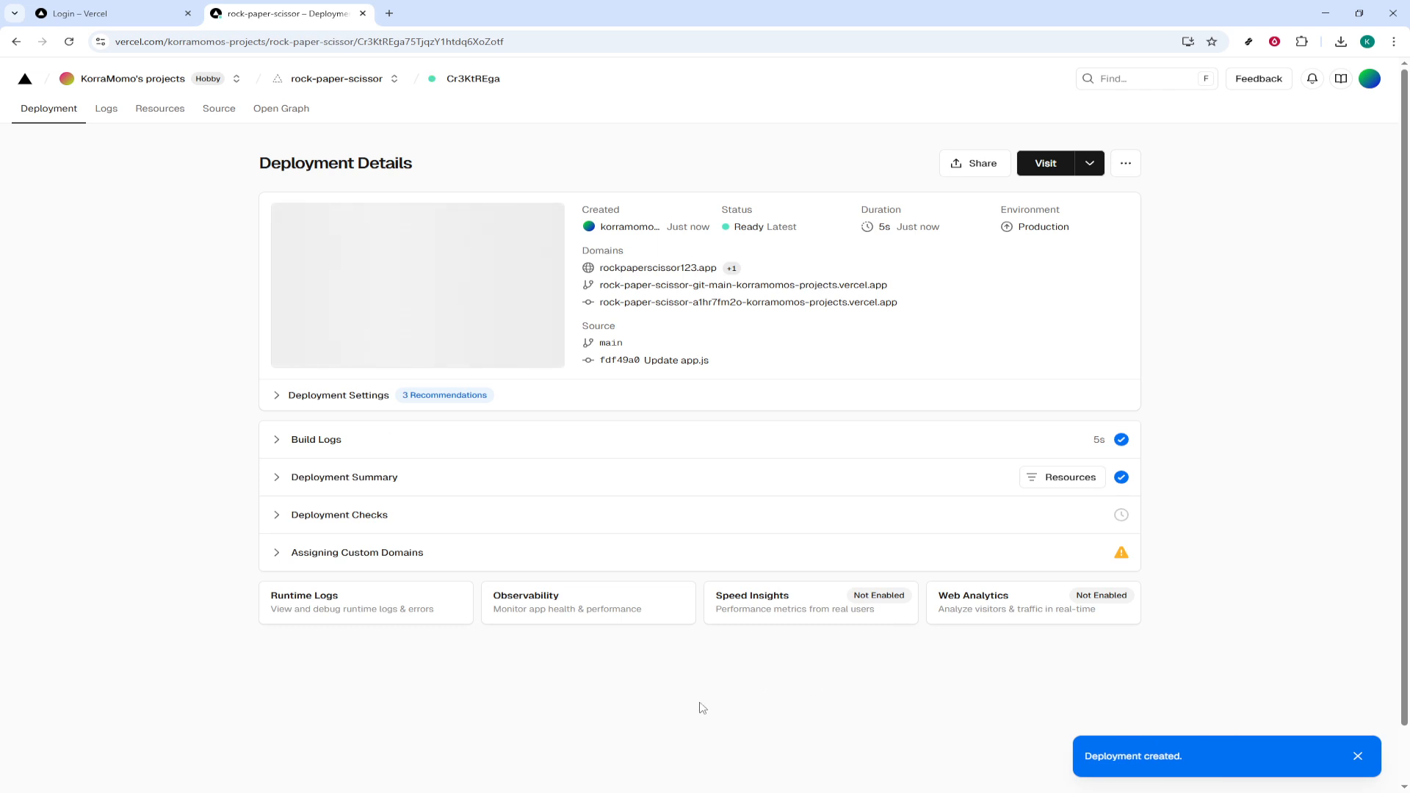
mouse_move(666, 694)
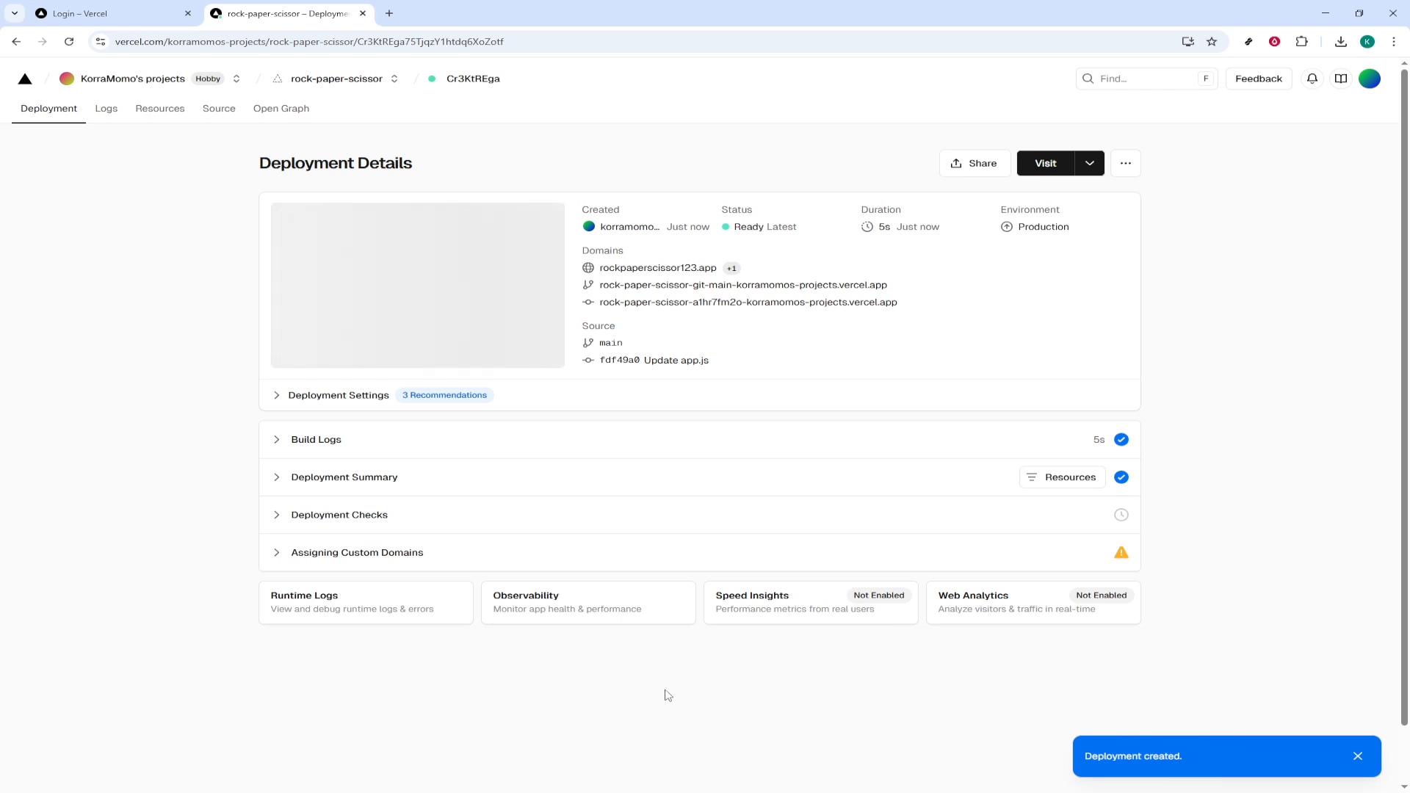
mouse_move(969, 212)
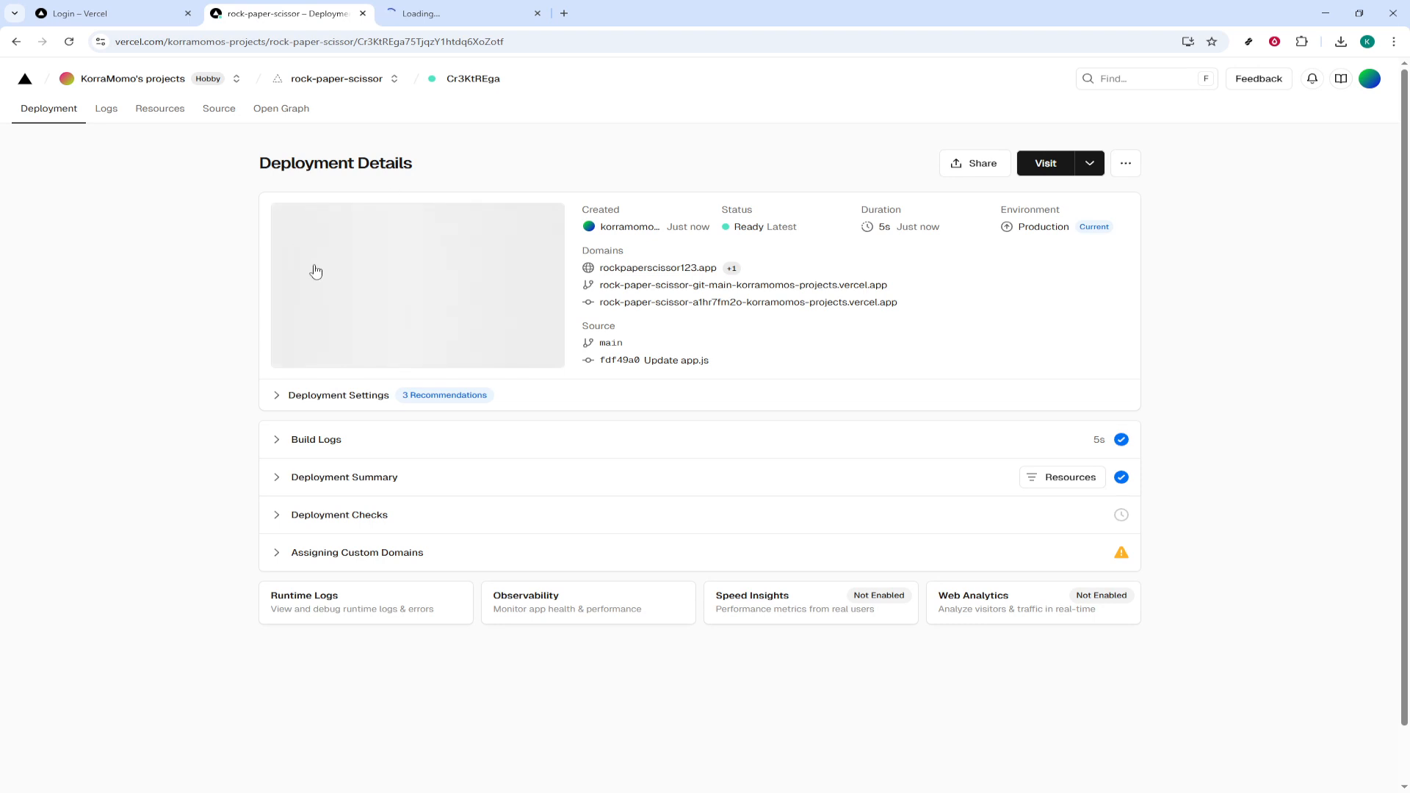
mouse_move(699, 194)
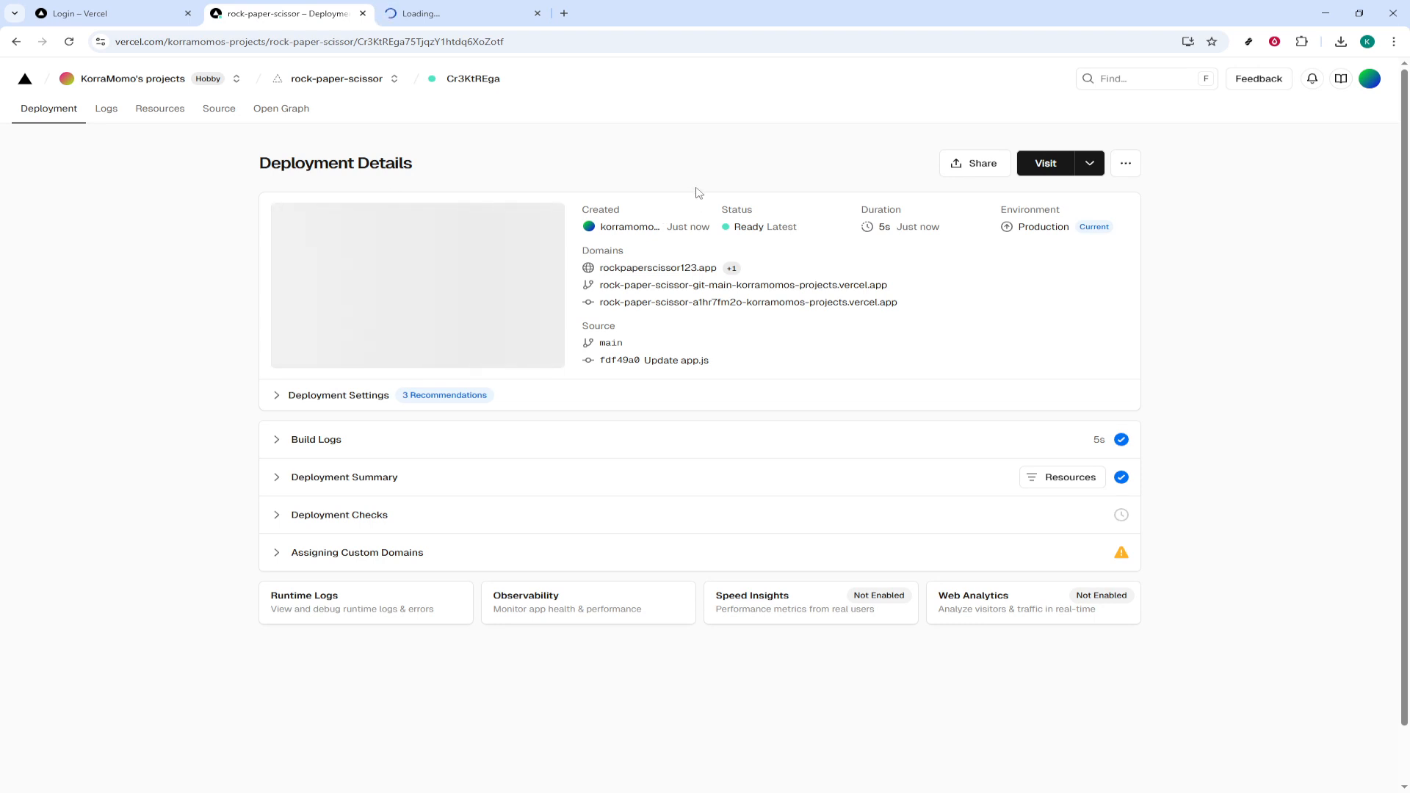